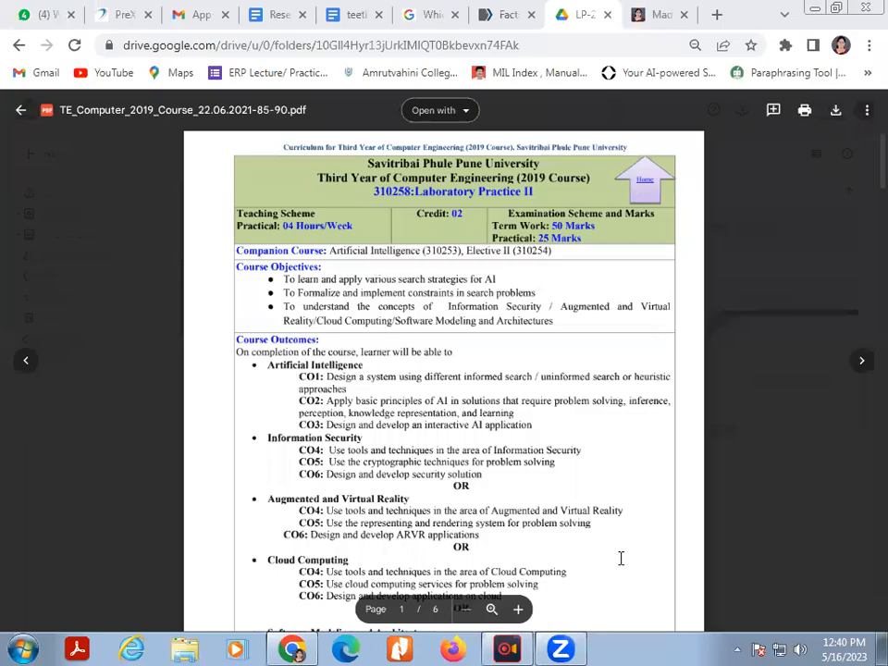
mouse_move(422, 381)
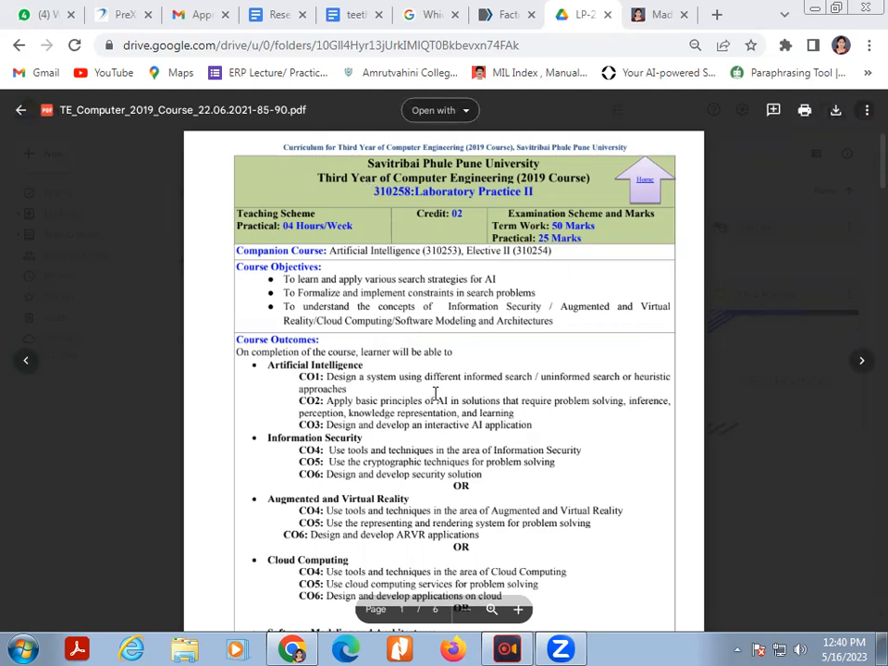
Scroll the syllabus PDF to the Cloud Computing Apex assignment, then switch to the course blog tab.
scroll("down", 3)
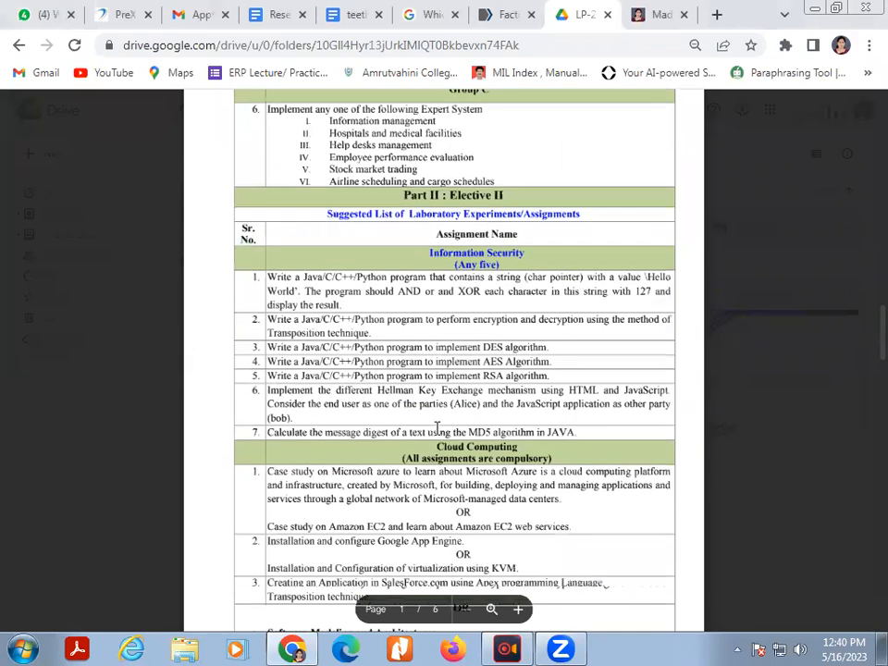
scroll("down", 3)
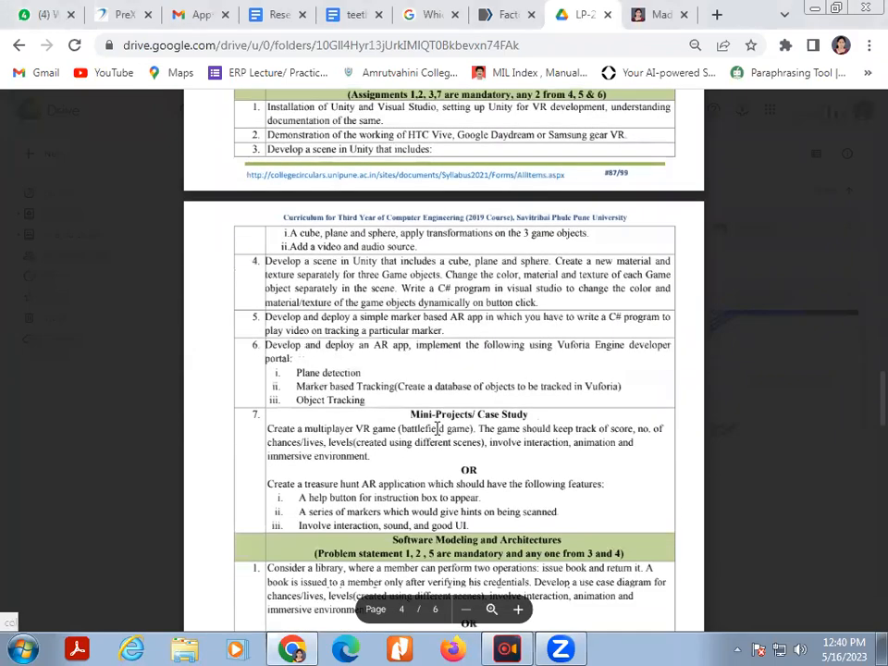
scroll("down", 3)
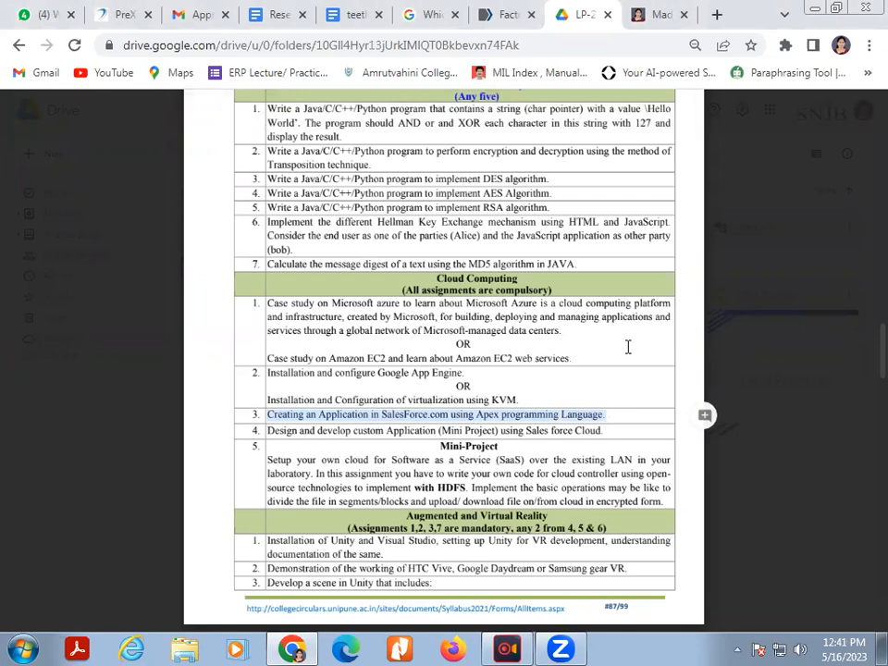
left_click(658, 15)
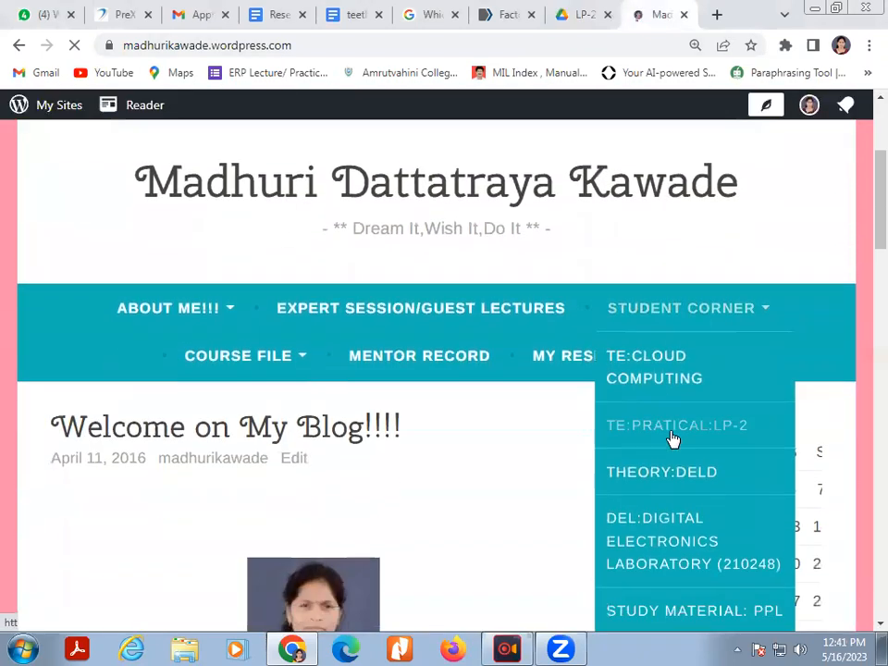
Go to the TE:PRATICAL:LP-2 page and follow assignment 9's developer.salesforce.com link.
left_click(677, 423)
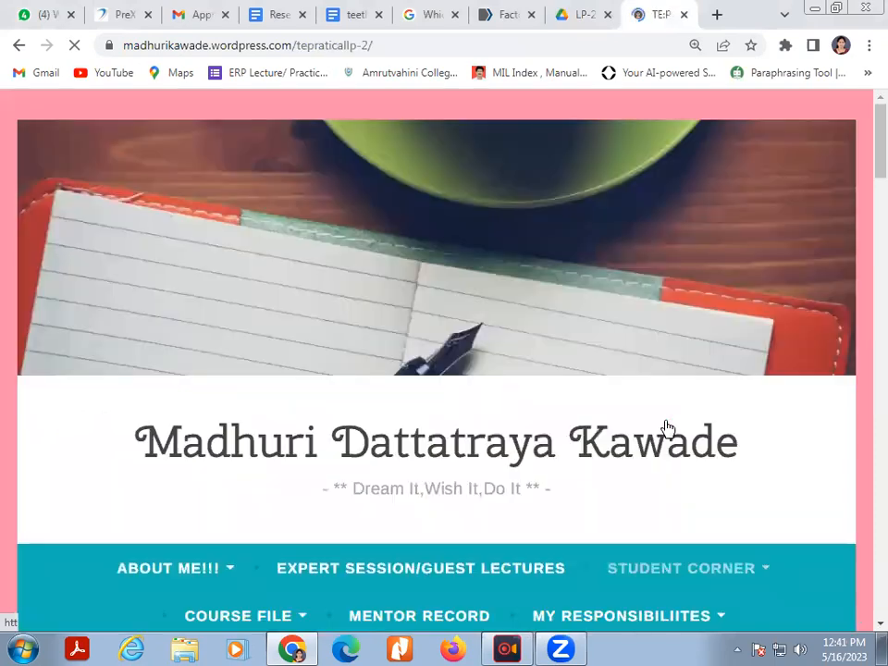
scroll("down", 3)
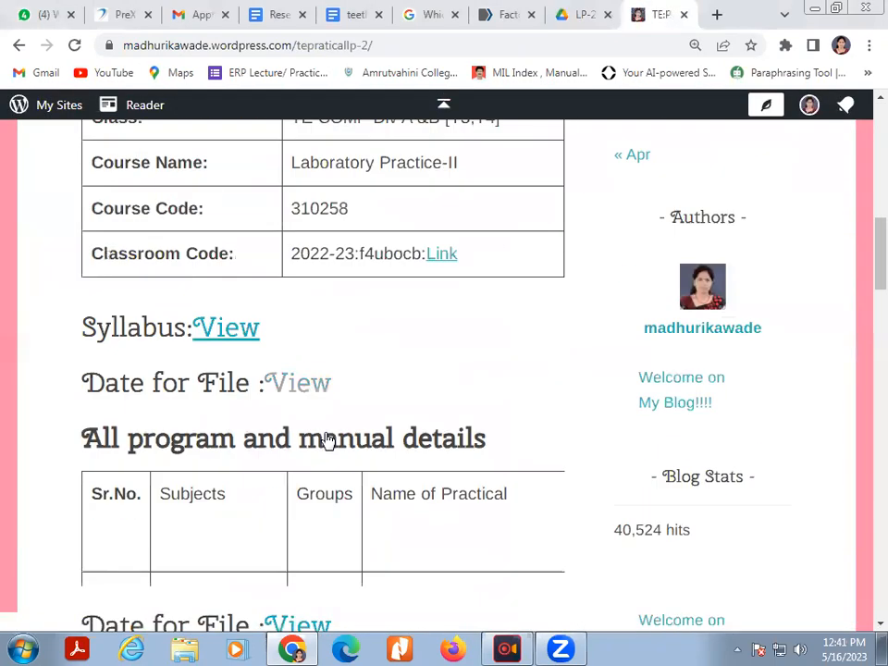
scroll("down", 3)
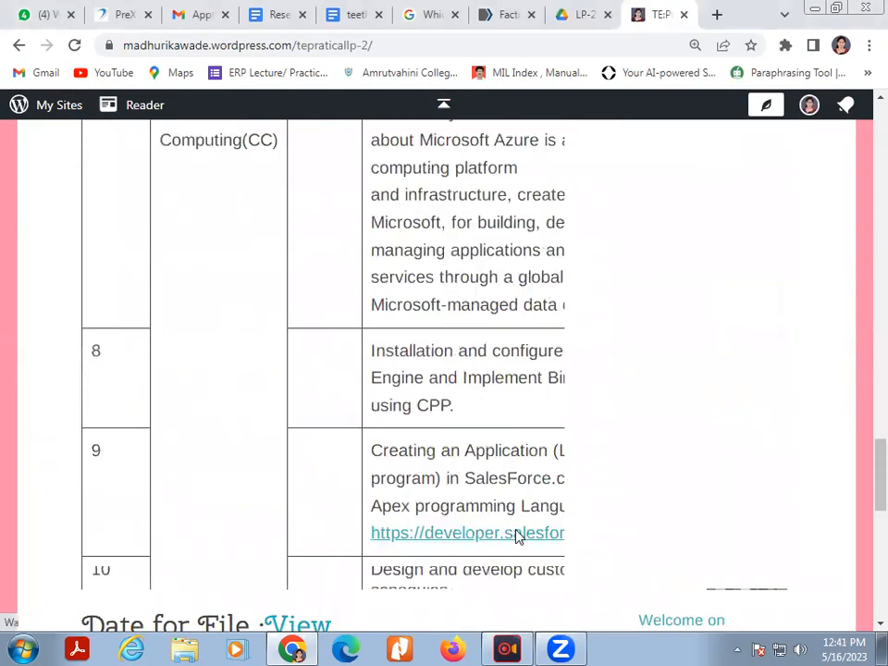
scroll("down", 3)
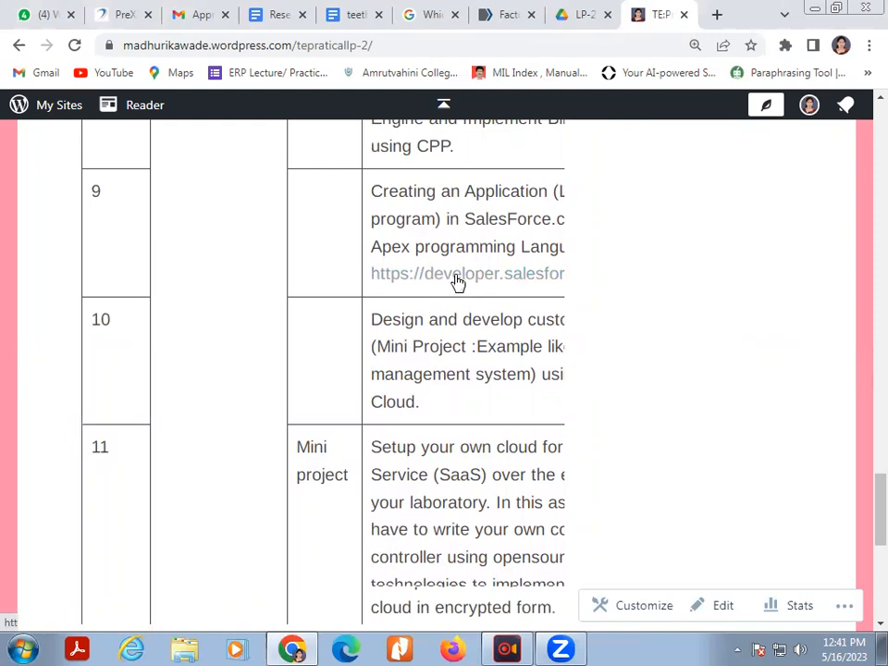
left_click(467, 273)
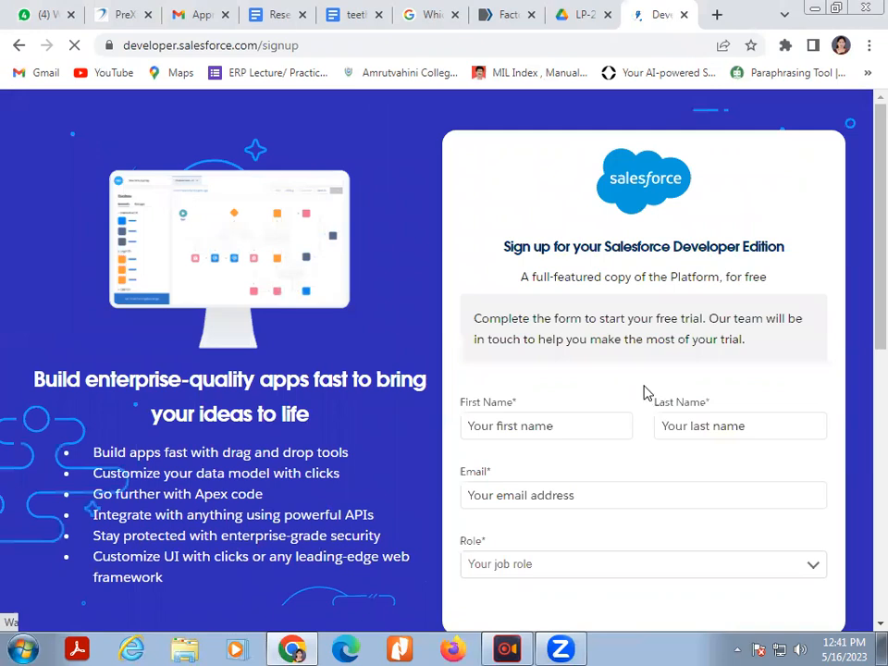
Log in with the saved developer org username and password and dismiss the maintenance notice.
scroll("down", 3)
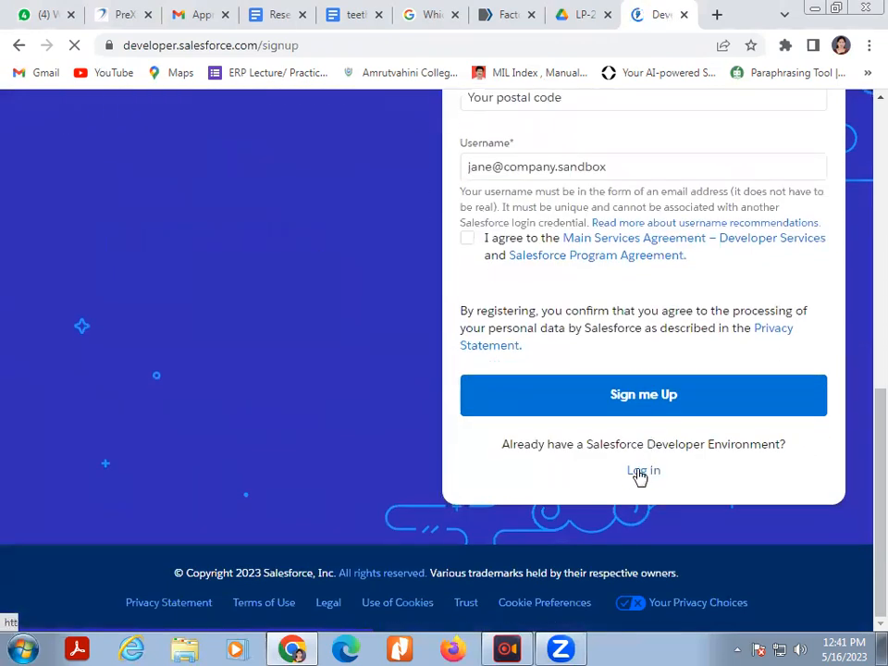
left_click(643, 472)
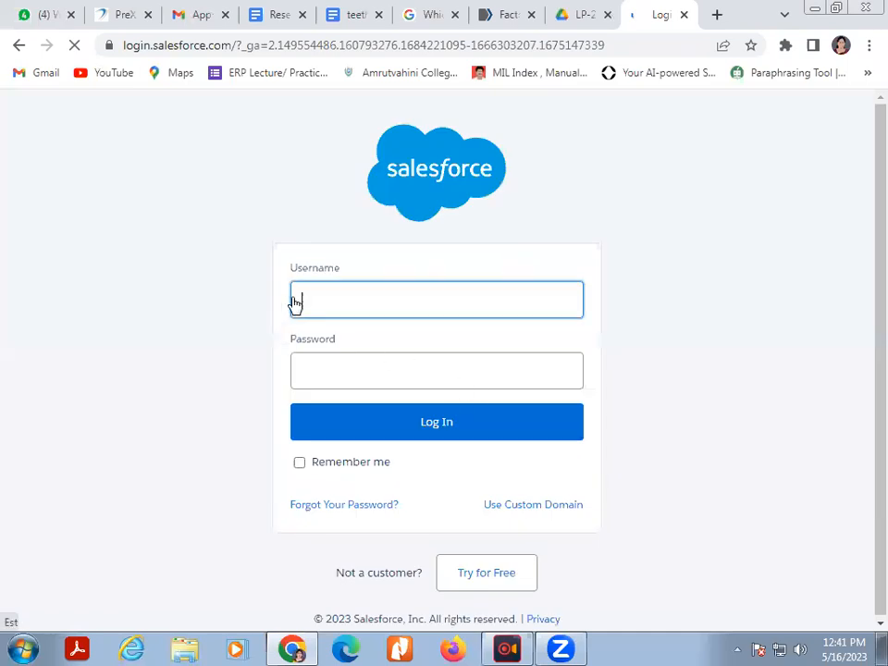
left_click(436, 299)
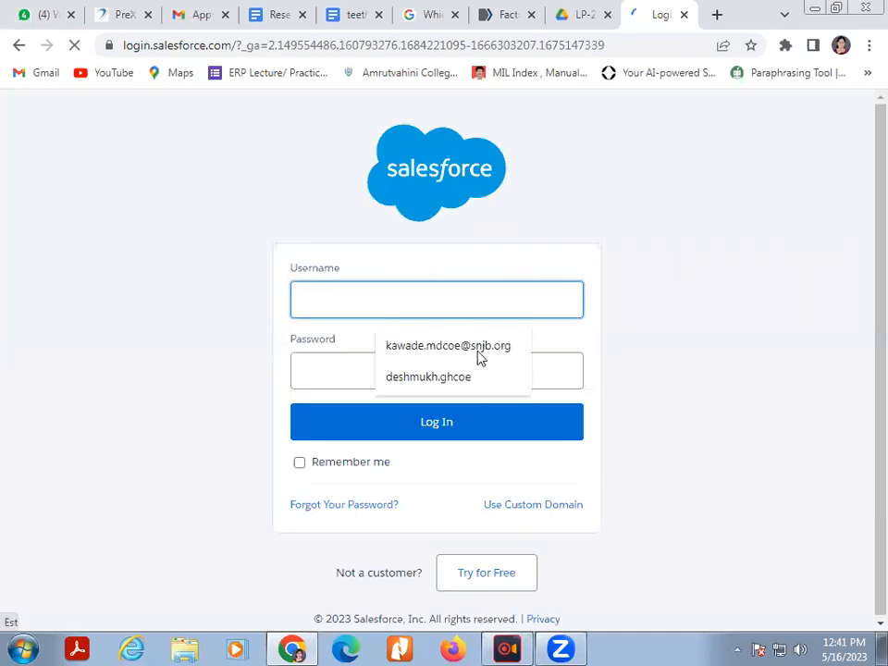
left_click(447, 346)
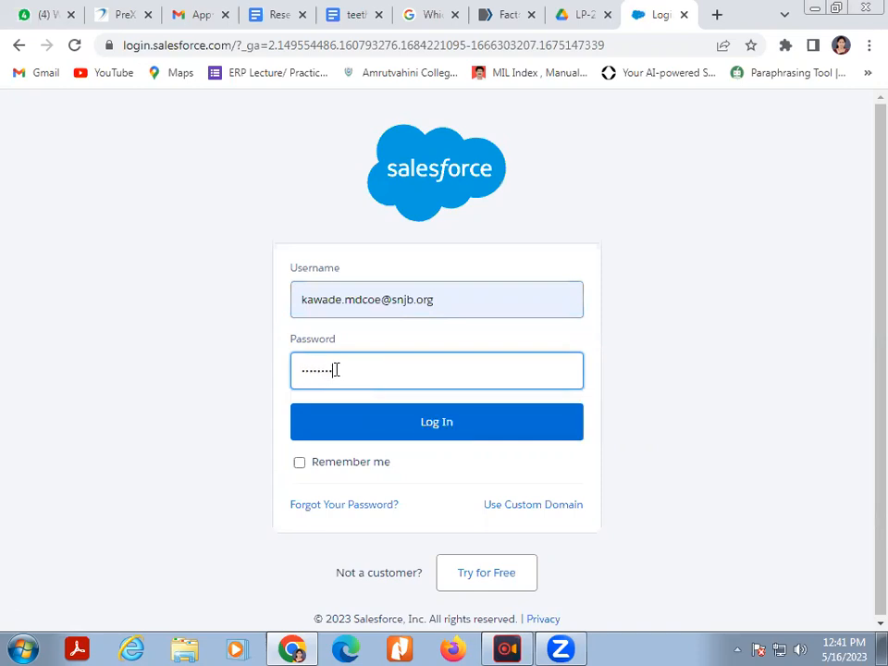
left_click(436, 422)
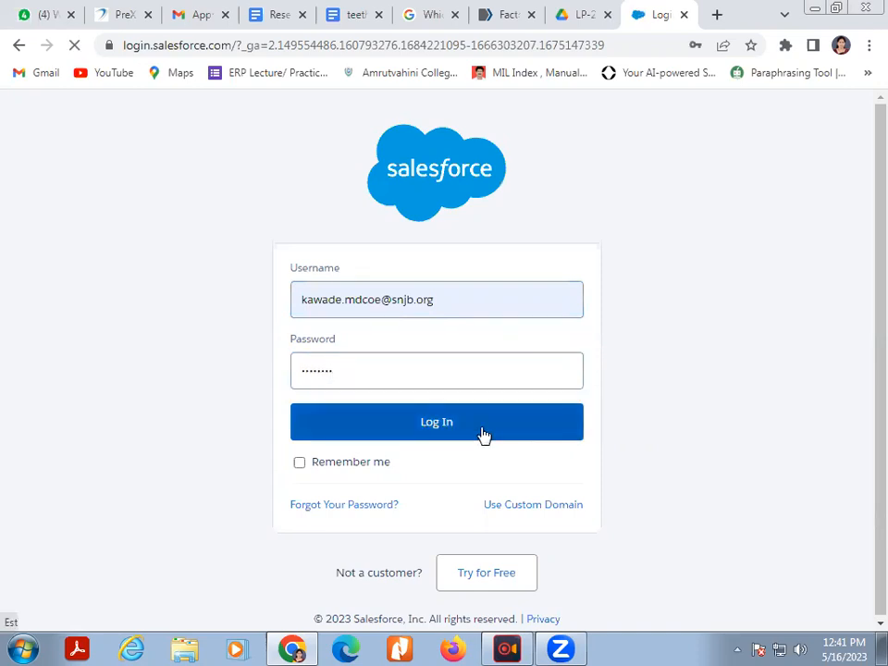
left_click(436, 422)
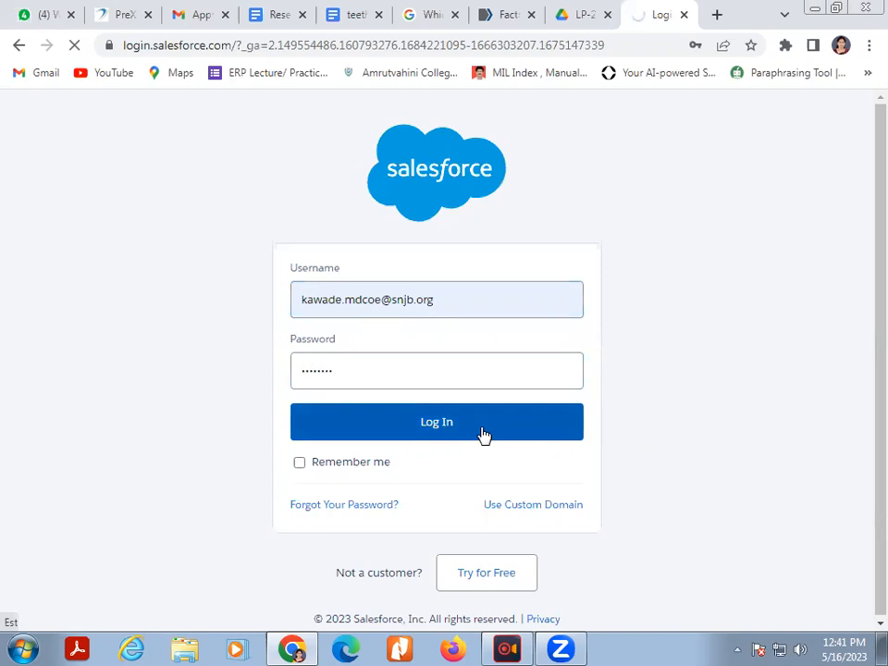
left_click(436, 422)
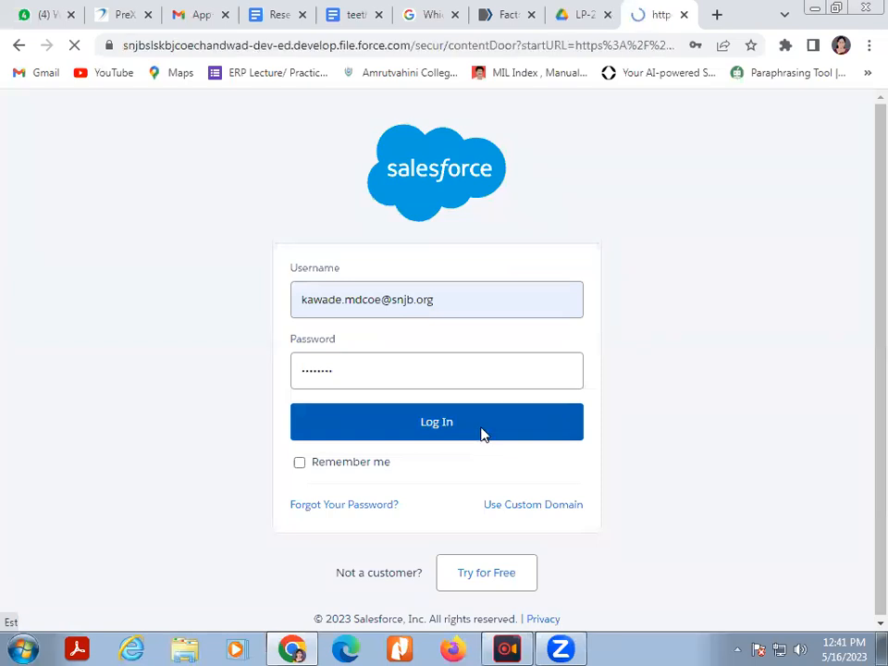
left_click(436, 422)
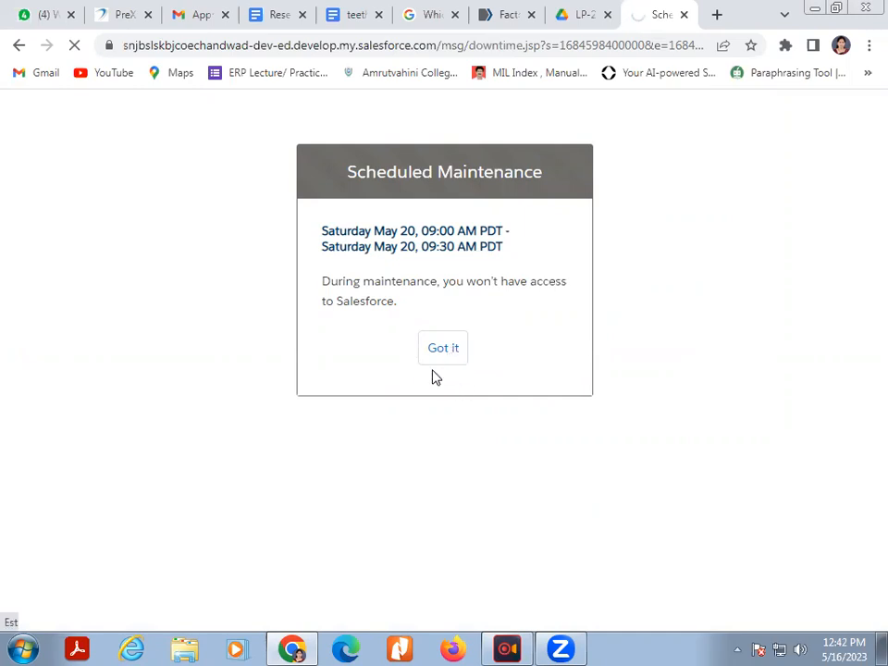
left_click(442, 348)
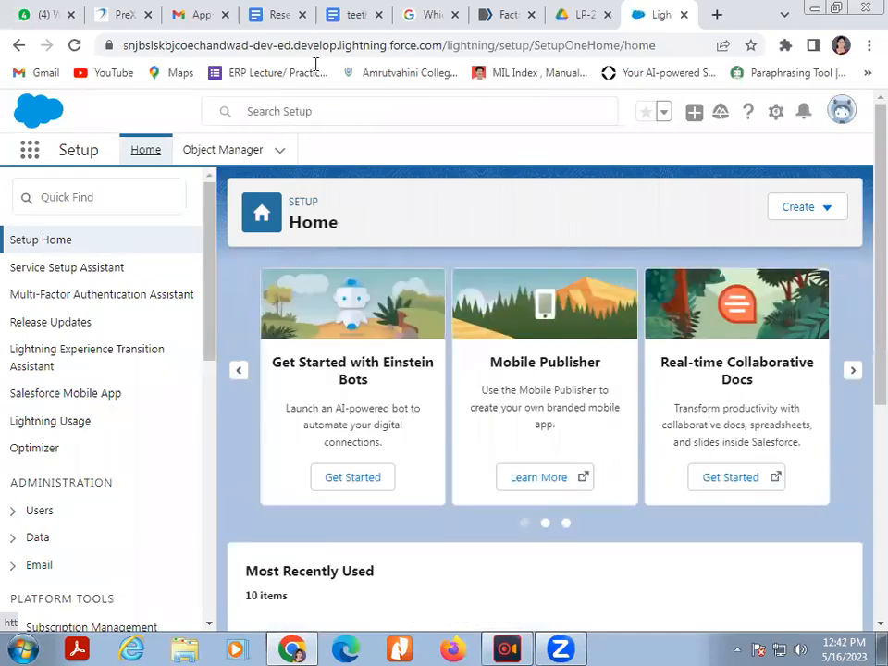
mouse_move(766, 155)
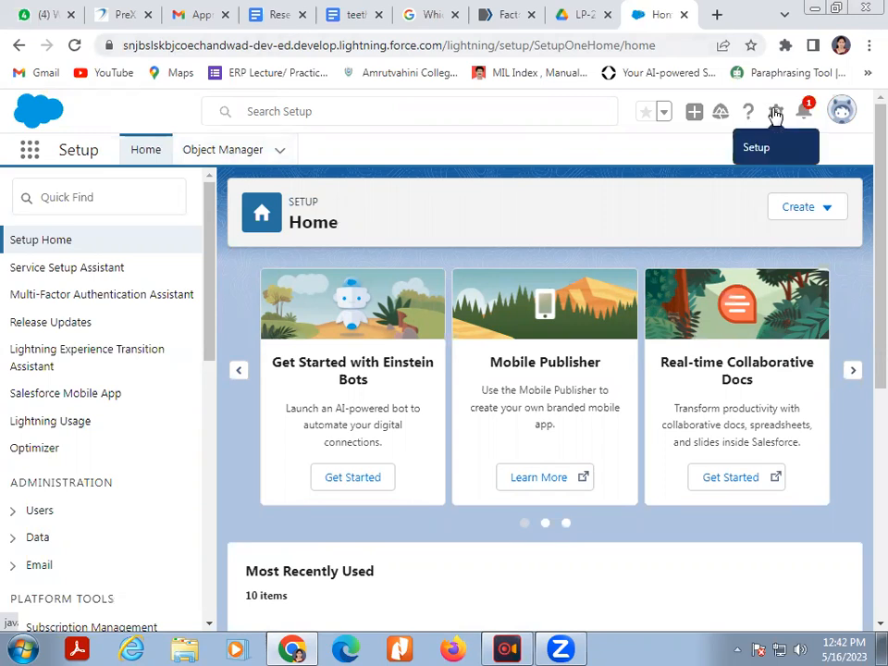
Launch the Developer Console from the Setup gear menu.
left_click(775, 111)
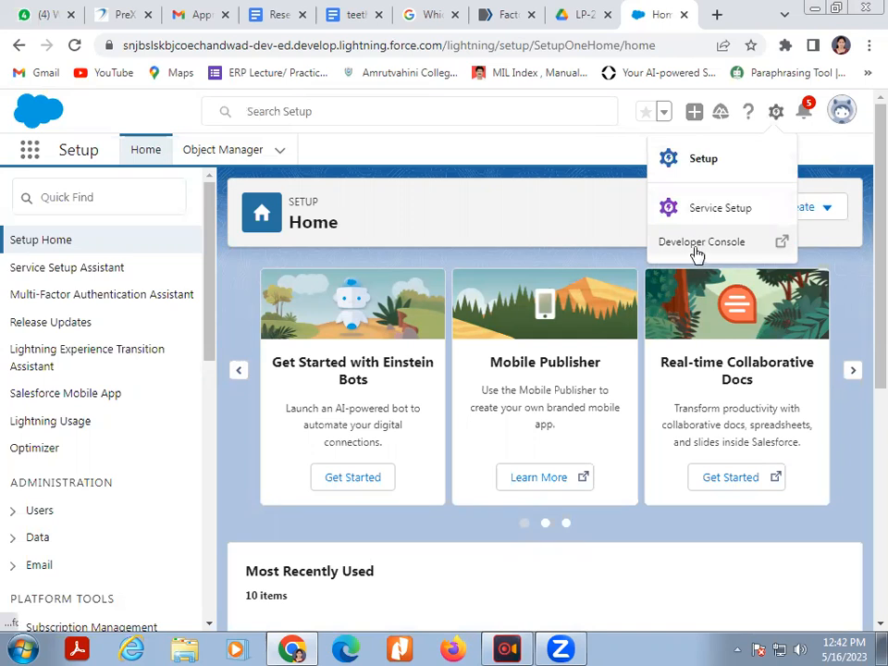
left_click(701, 241)
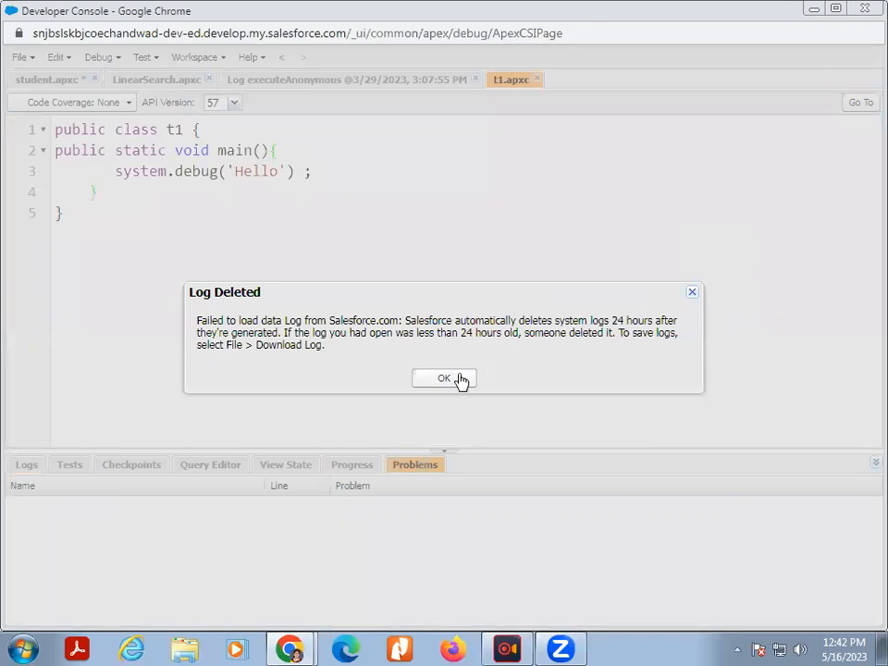
Create a new Apex class named Stud via File > New > Apex Class.
left_click(444, 377)
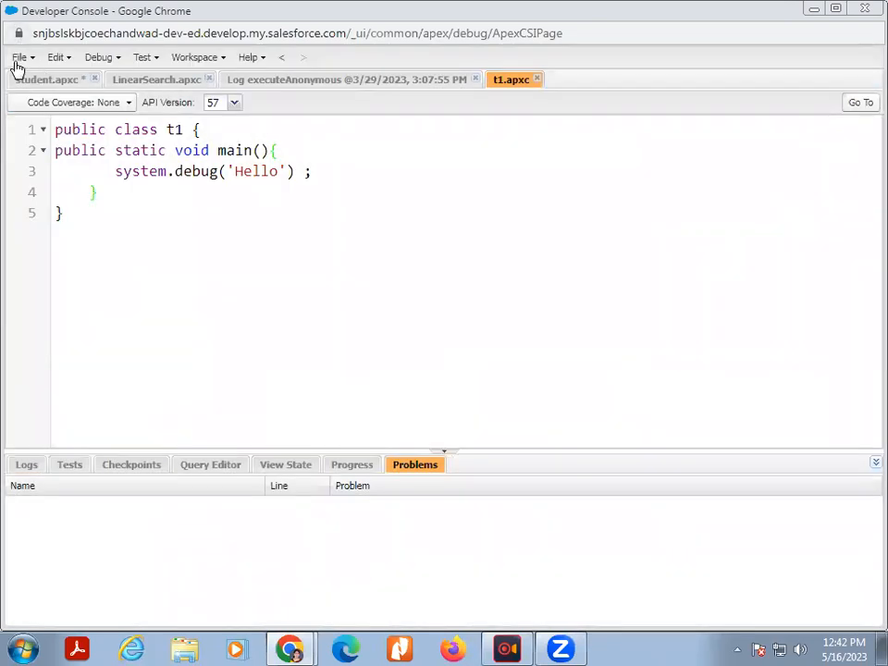
left_click(19, 57)
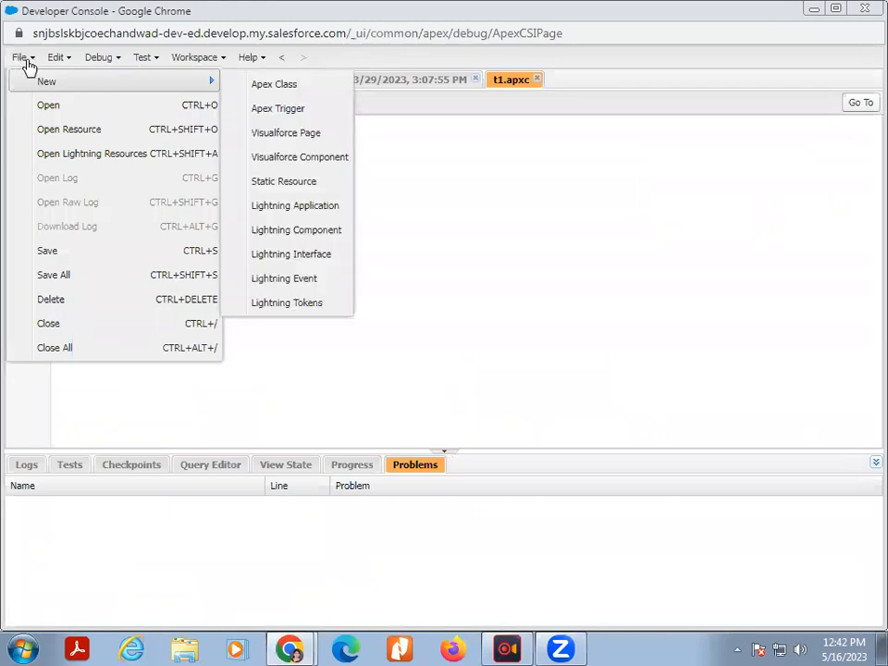
mouse_move(274, 85)
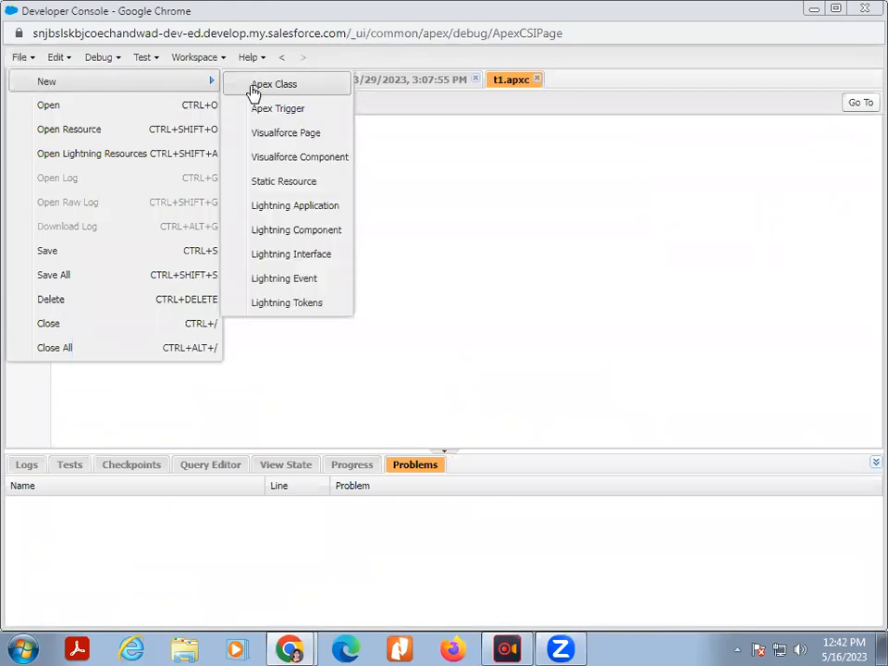
left_click(274, 85)
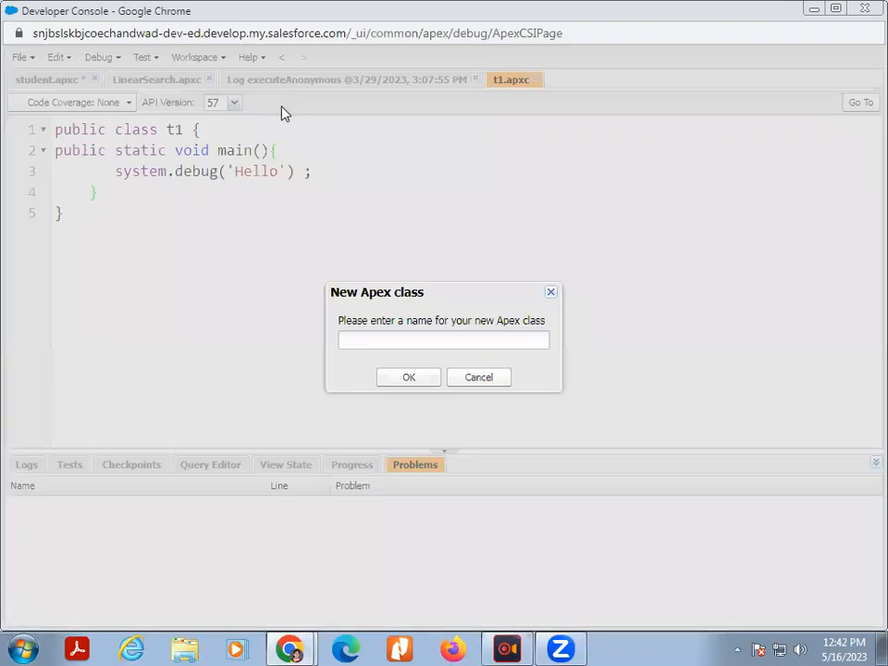
left_click(444, 340)
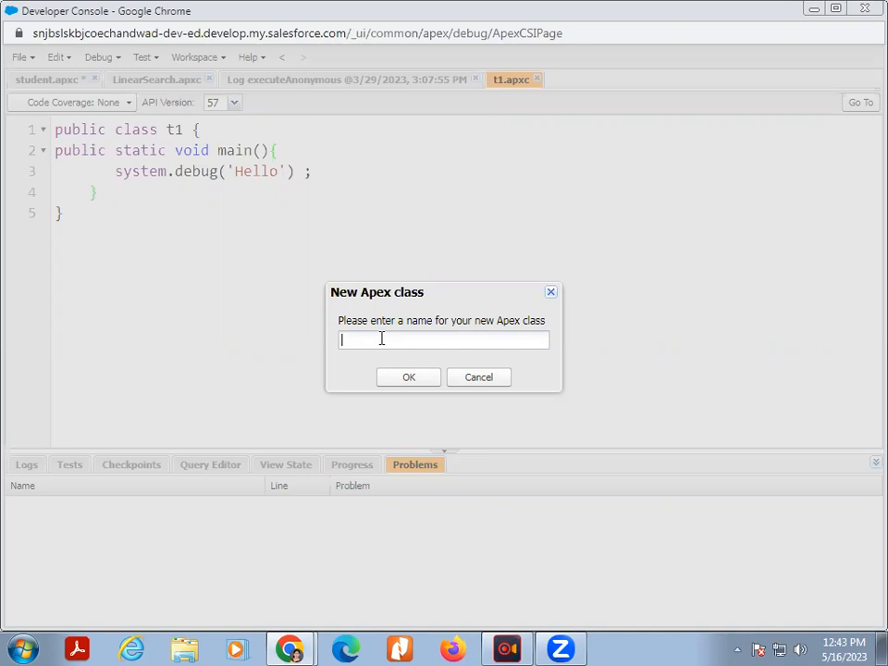
type("Stu")
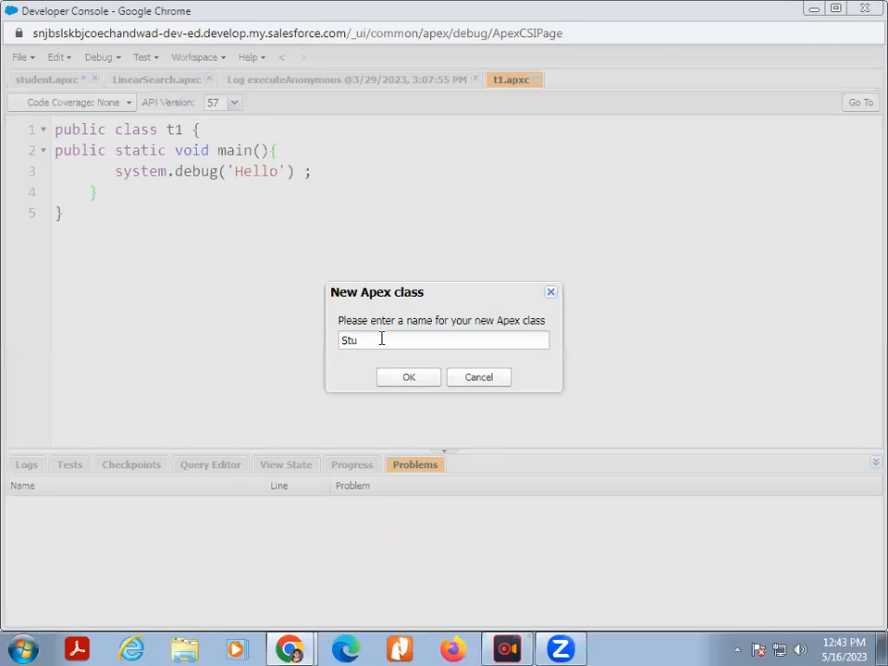
left_click(407, 377)
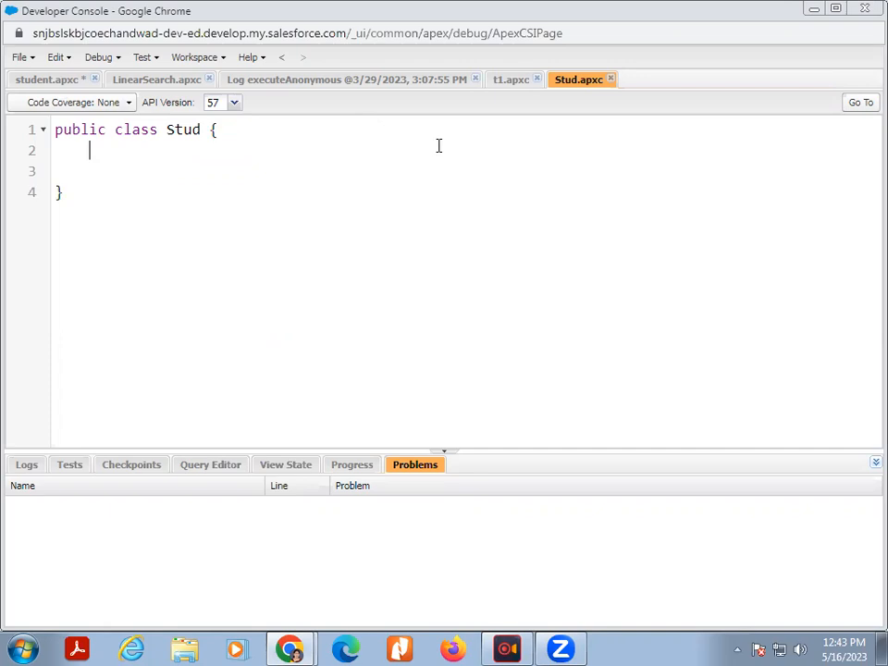
Copy the Hello-printing static main method from student.apxc into the Stud class body.
left_click(48, 78)
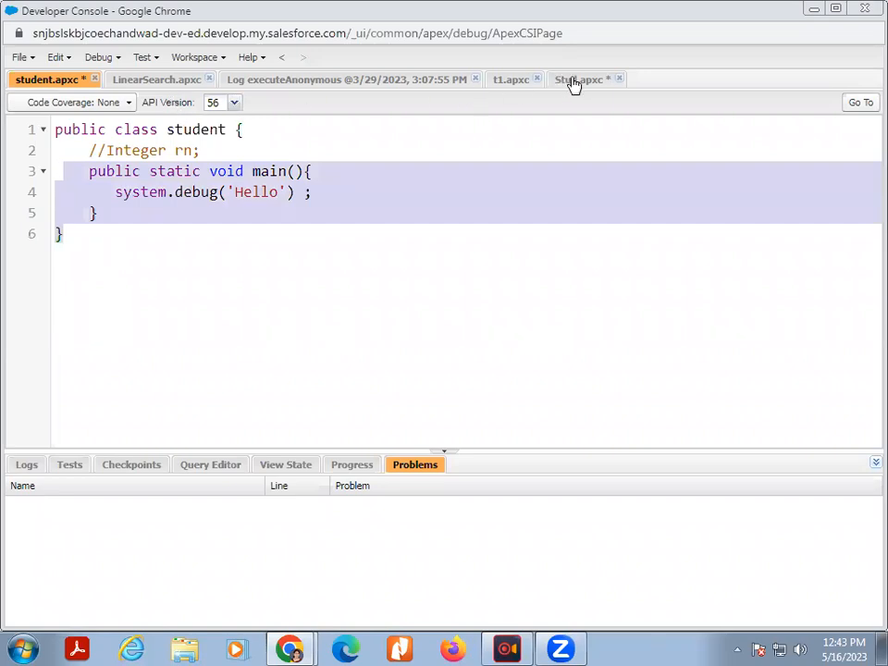
left_click(577, 78)
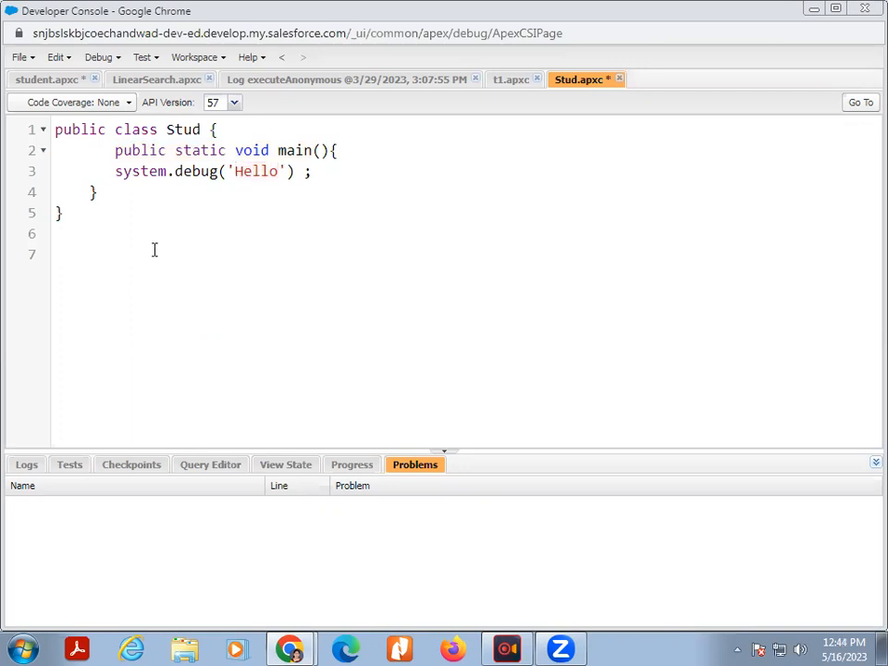
mouse_move(182, 291)
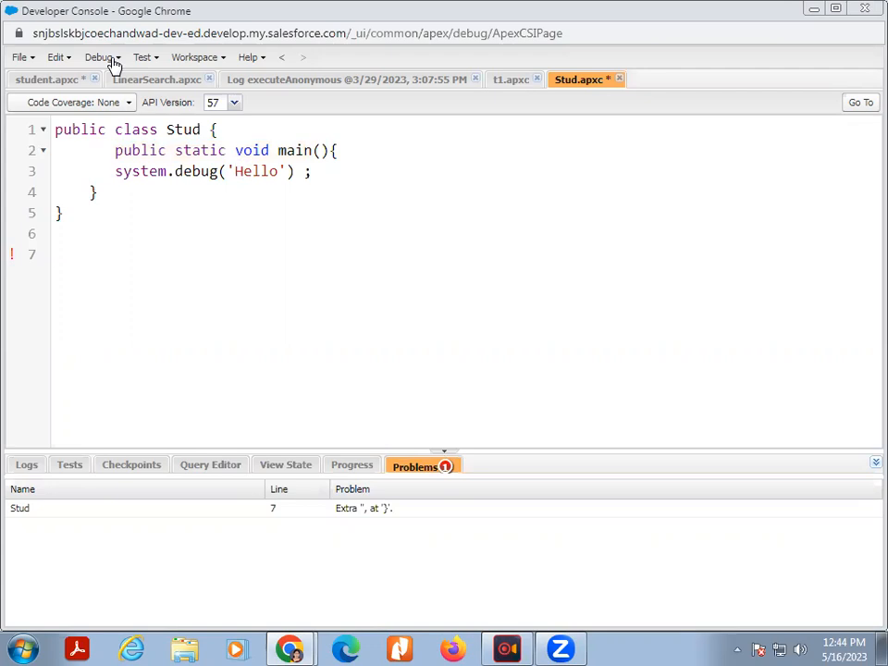
Execute Stud.main() in the anonymous Apex window and dismiss the method-not-found error.
left_click(100, 56)
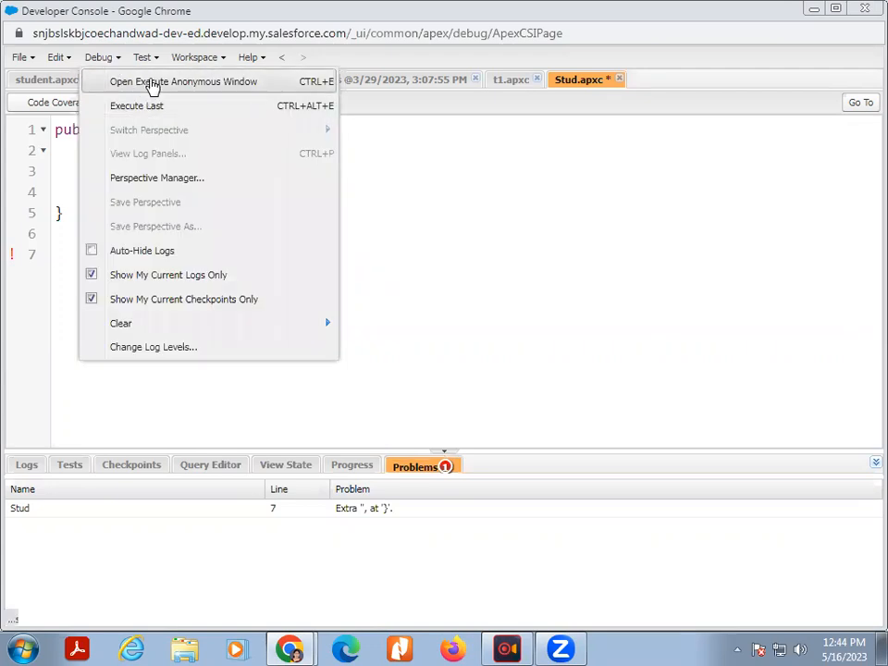
left_click(183, 82)
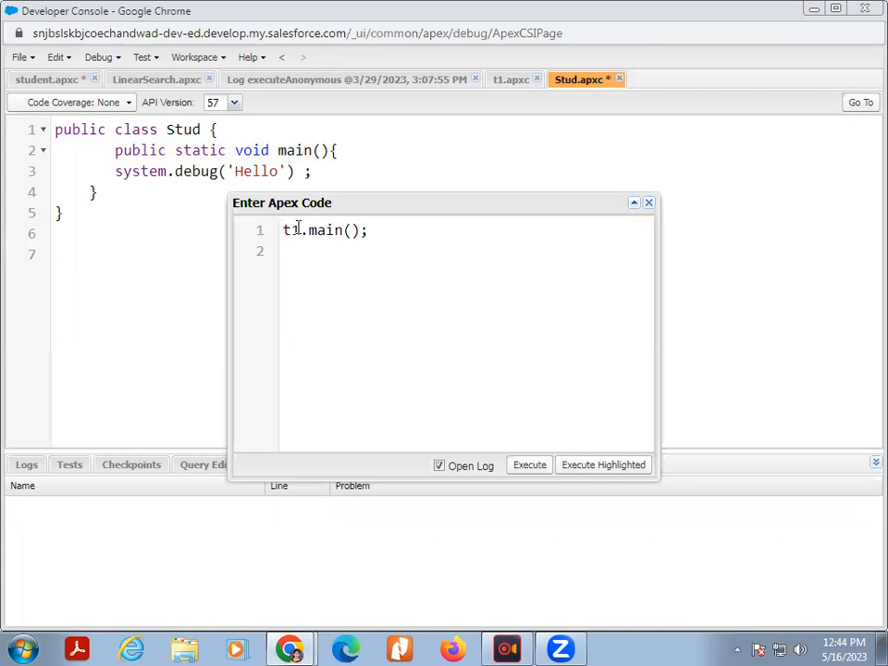
double_click(290, 229)
type("Stud")
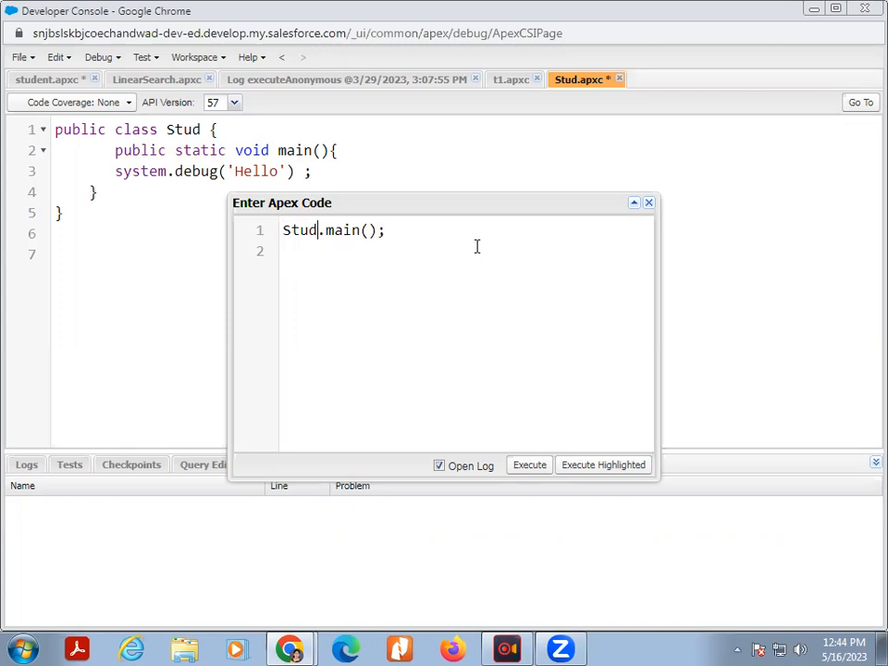
mouse_move(281, 148)
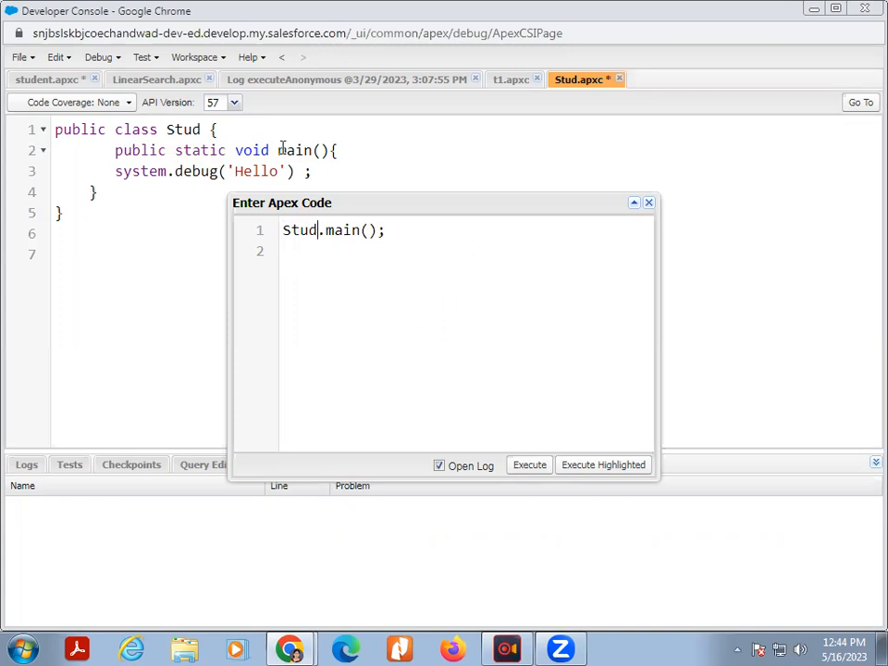
double_click(296, 150)
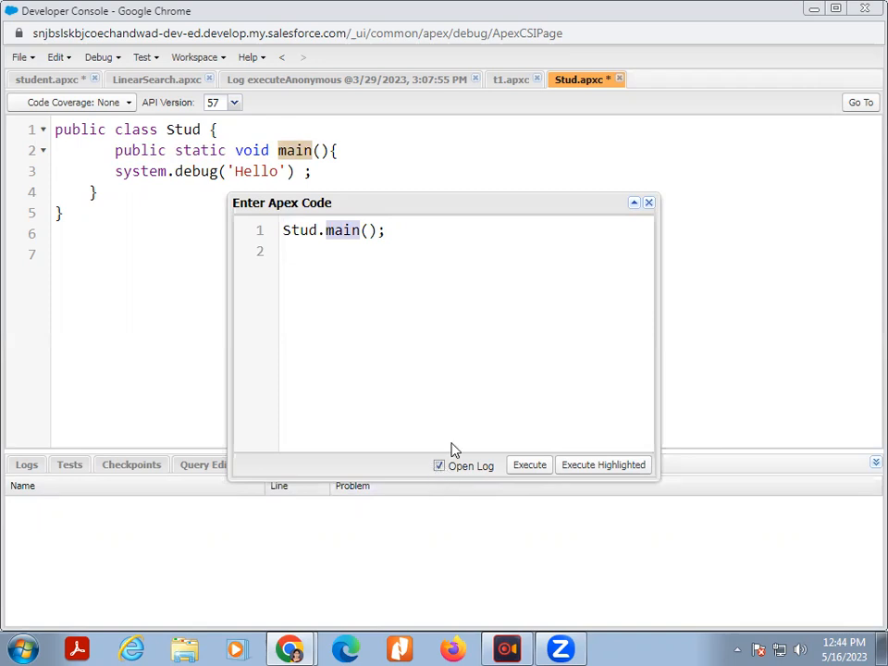
mouse_move(534, 481)
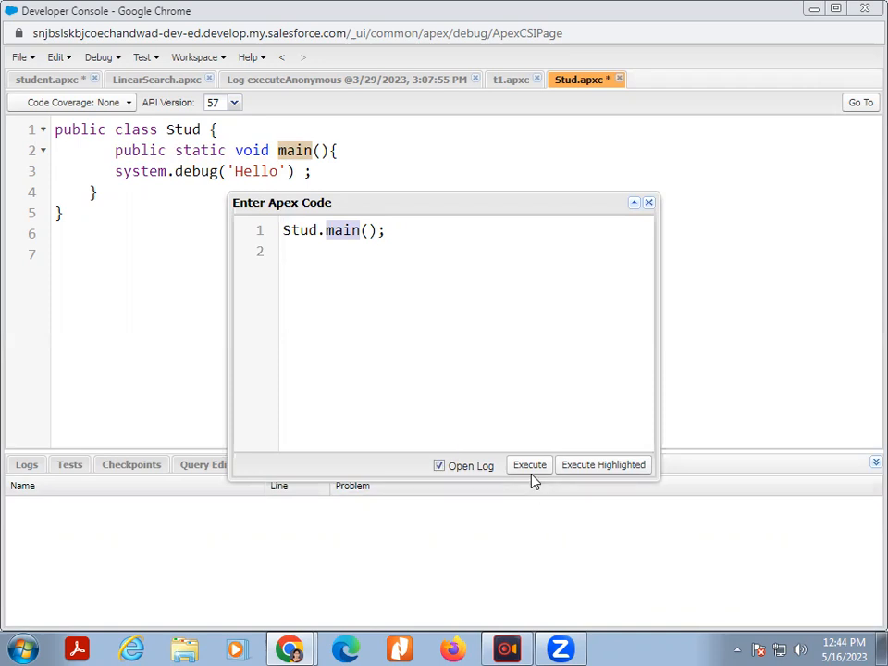
left_click(529, 465)
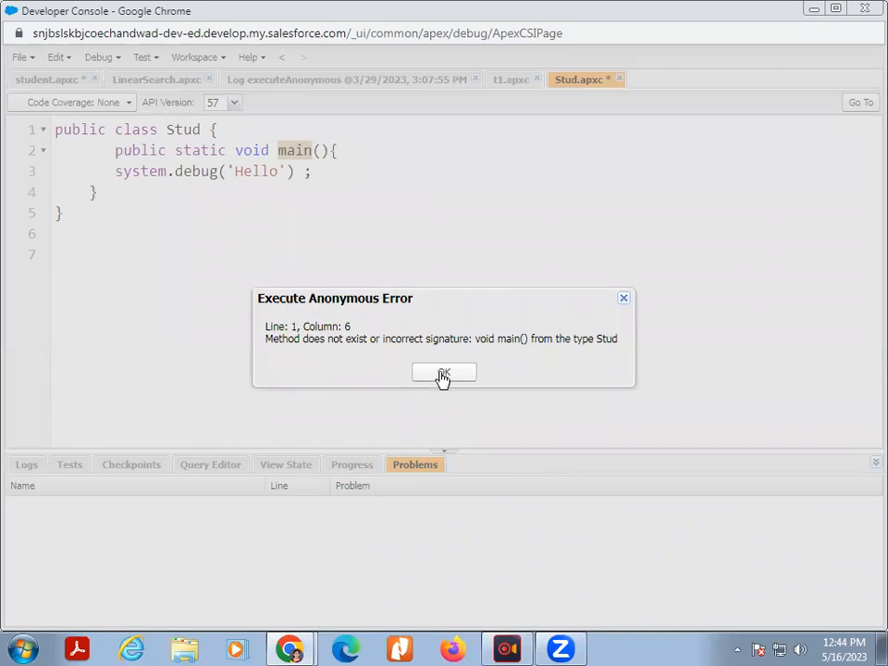
left_click(444, 372)
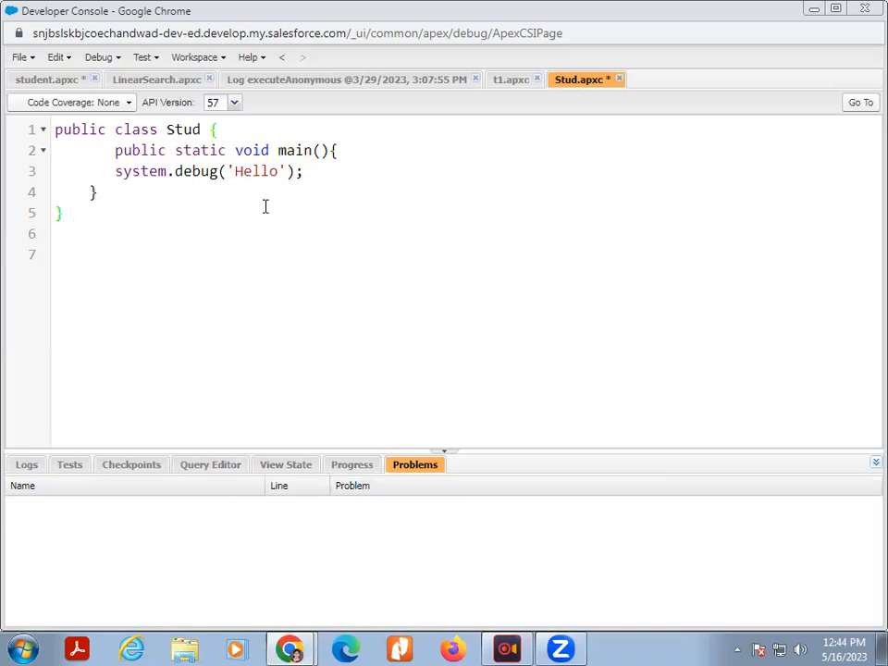
Save the tidied Stud.apxc class with Ctrl+S.
key("ctrl+s")
type("Stud.main();")
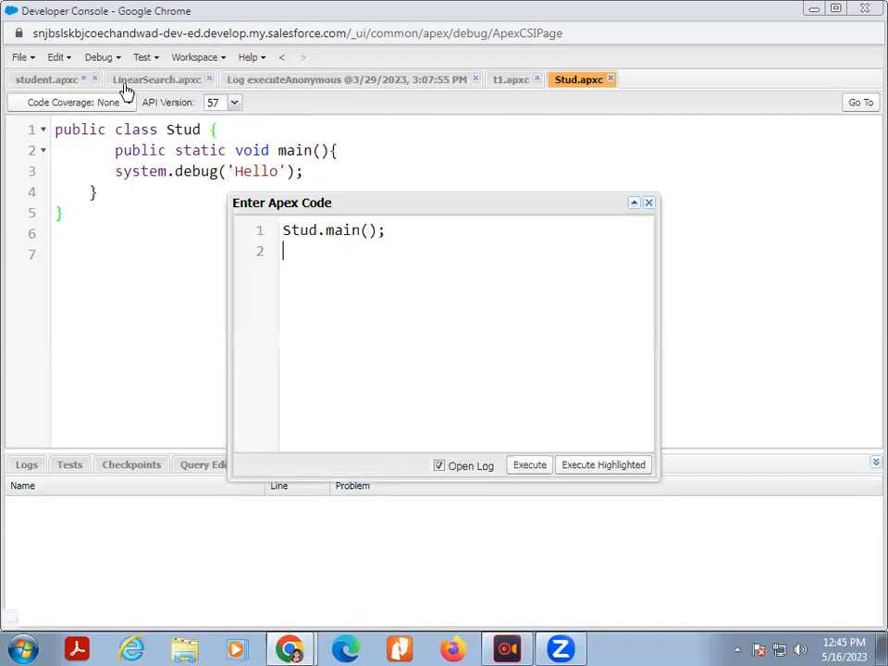
Execute Stud.main() and filter the execution log to Debug Only to see Hello.
left_click(529, 464)
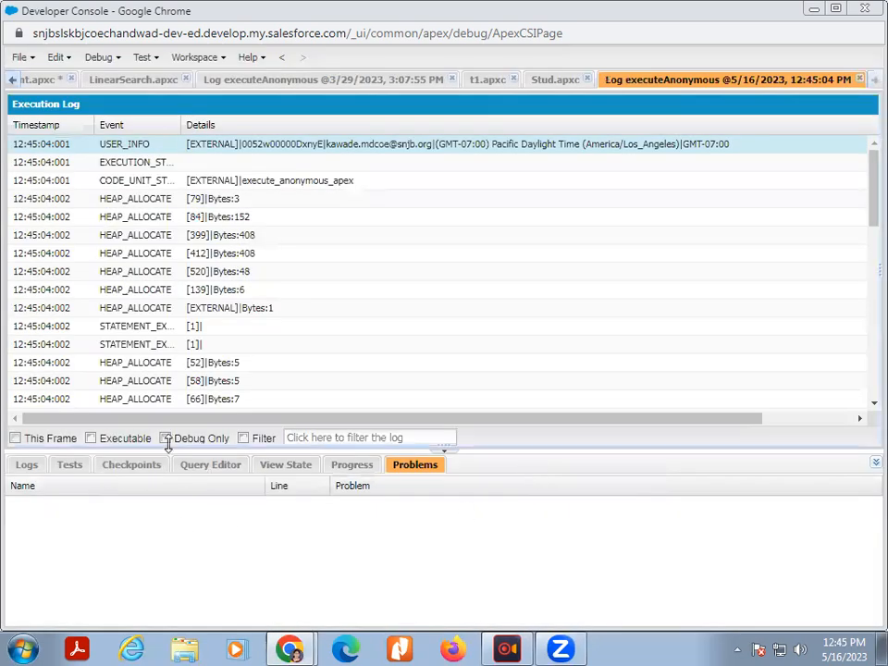
left_click(165, 437)
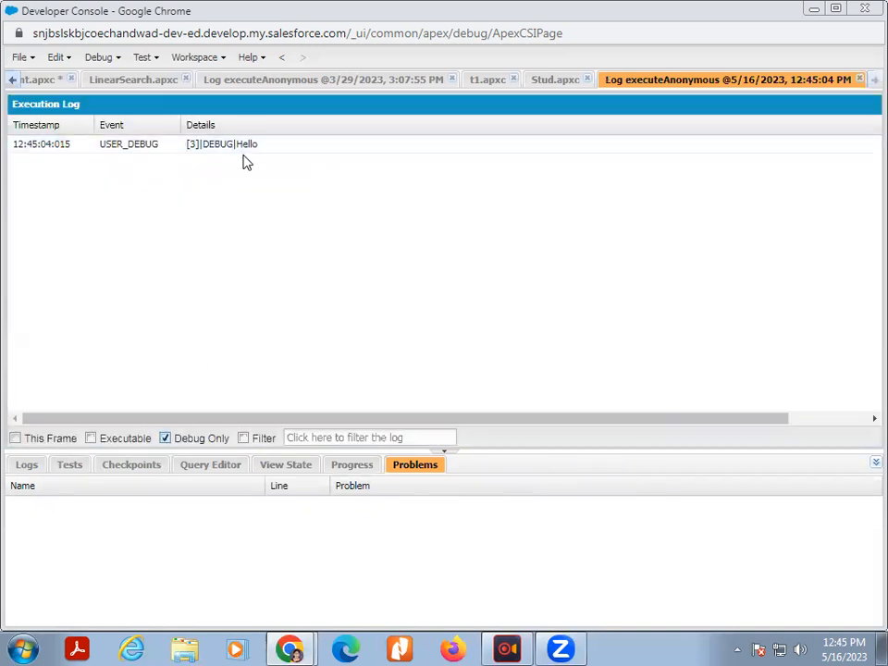
left_click(222, 144)
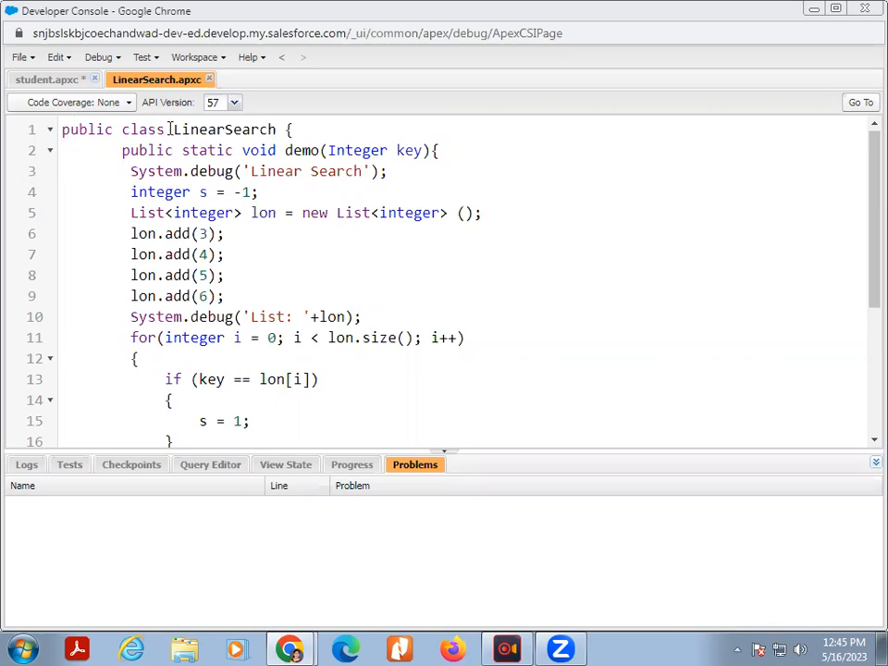
Review LinearSearch's demo(Integer key) method: the list of 3, 4, 5, 6, the for-loop comparison and the found/not-found debug output.
left_click_drag(170, 130, 281, 150)
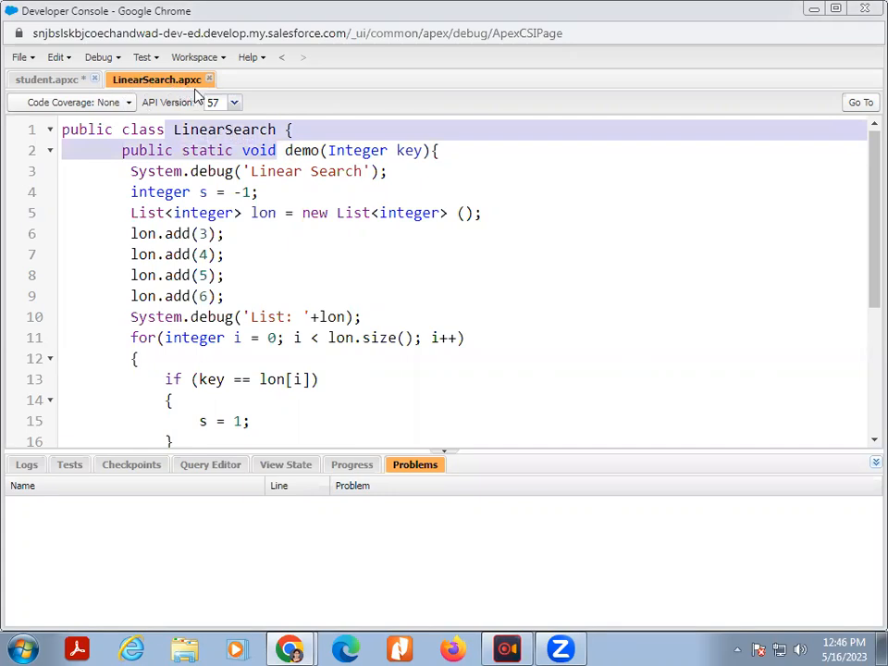
mouse_move(189, 92)
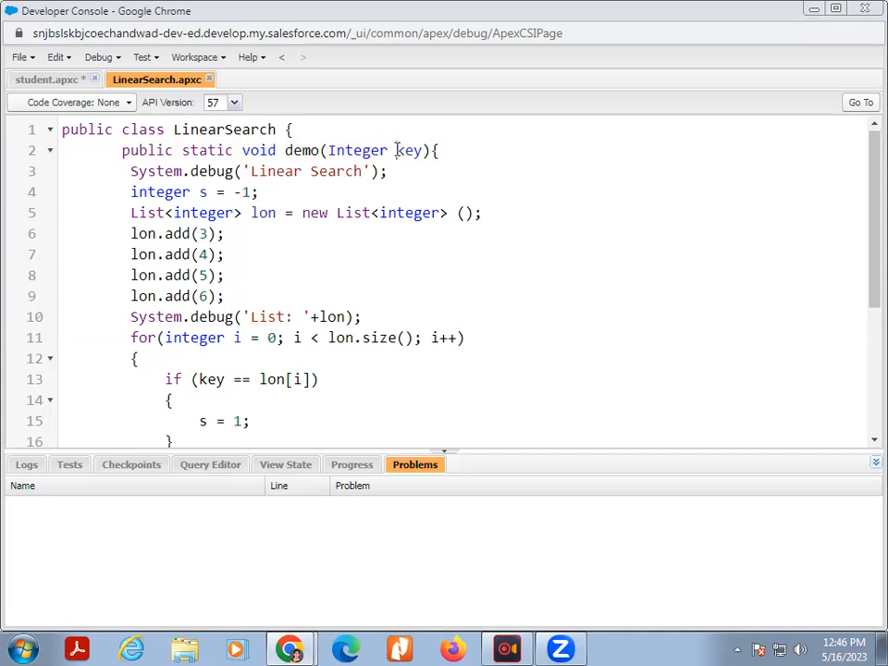
double_click(408, 149)
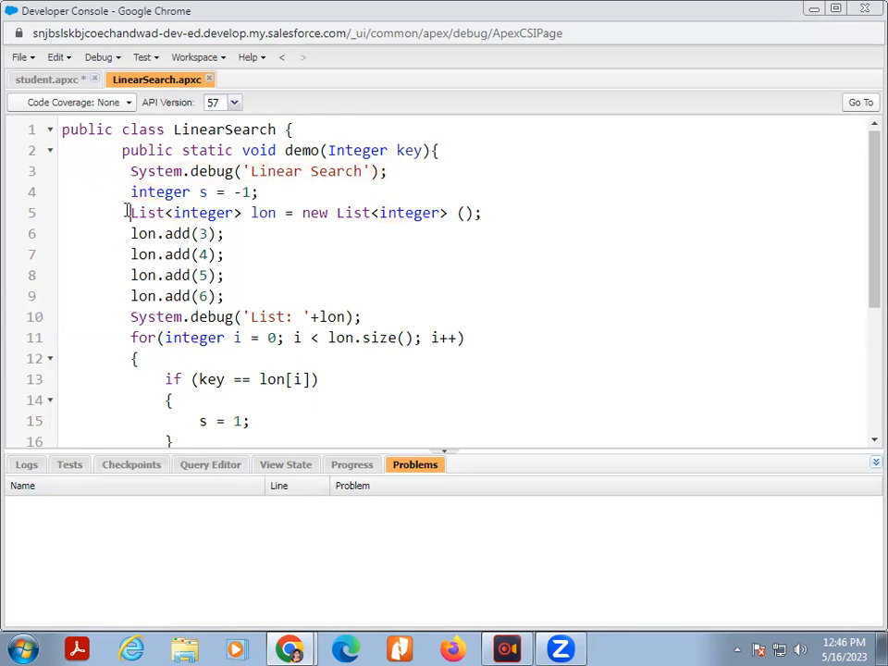
left_click_drag(130, 212, 224, 295)
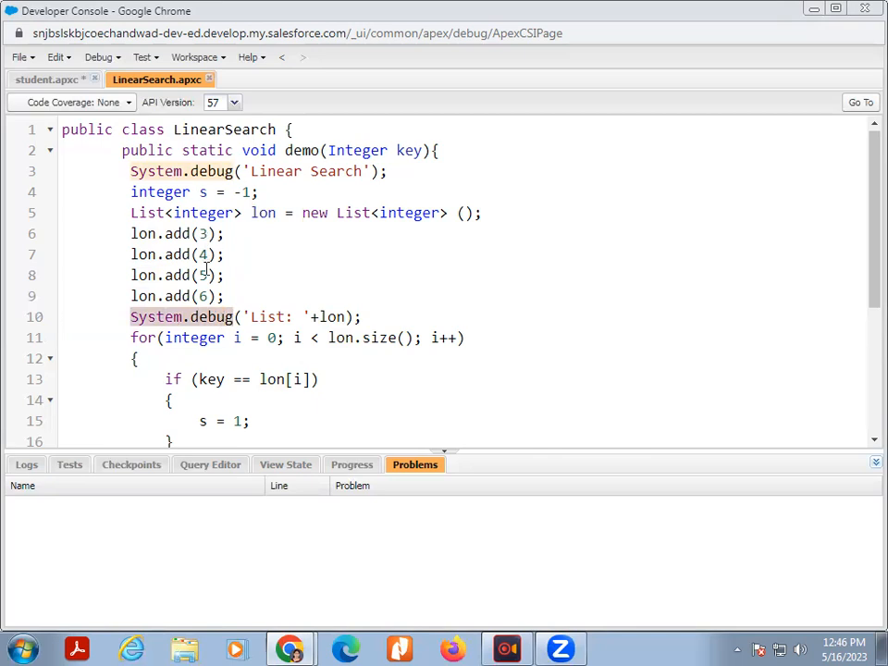
scroll("down", 3)
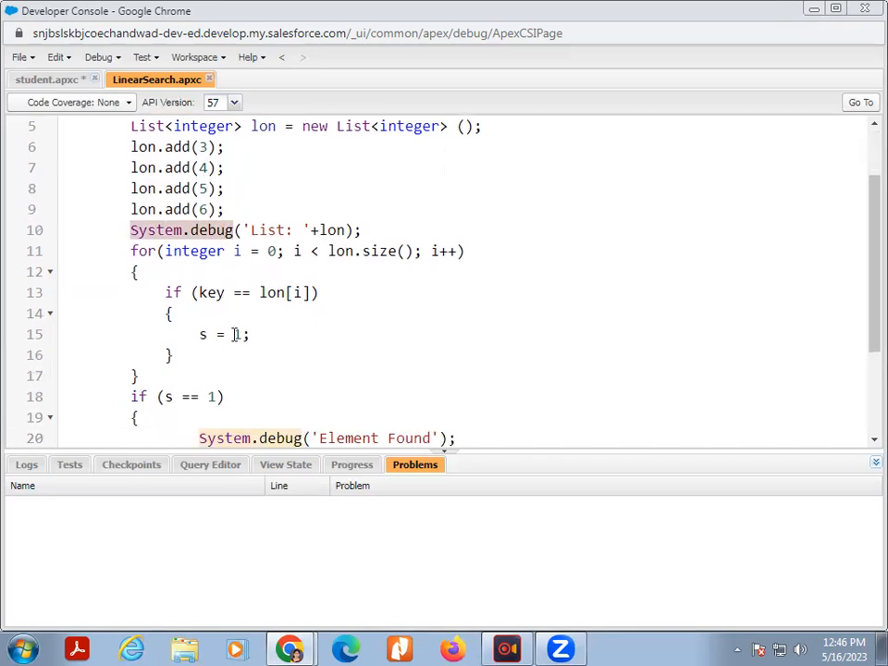
scroll("down", 3)
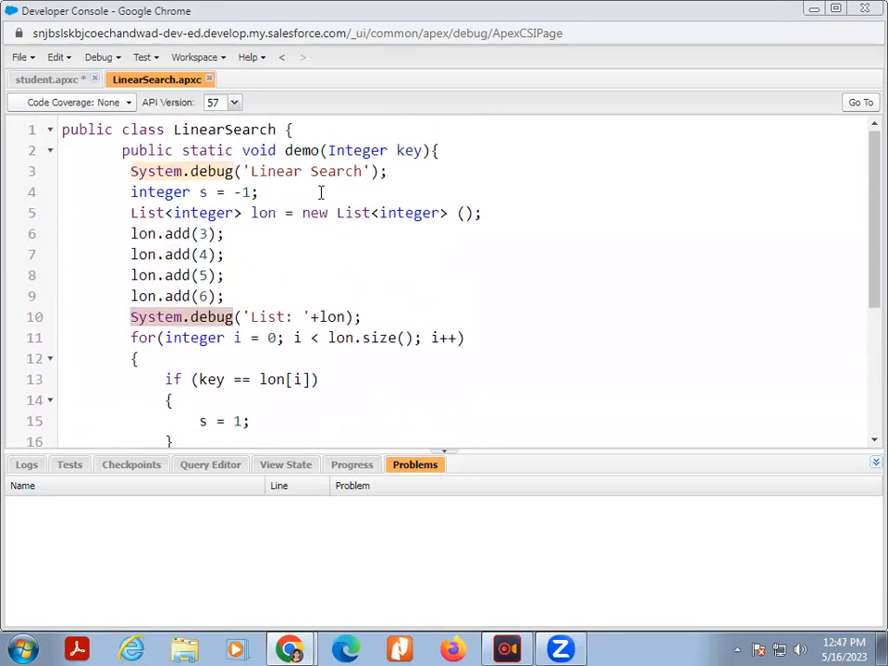
left_click_drag(130, 233, 250, 296)
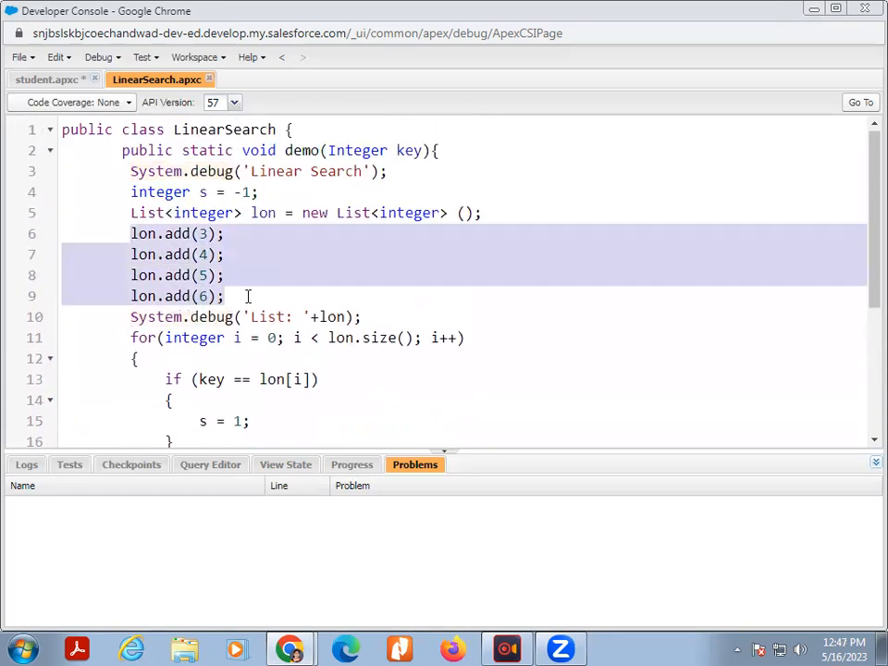
scroll("down", 3)
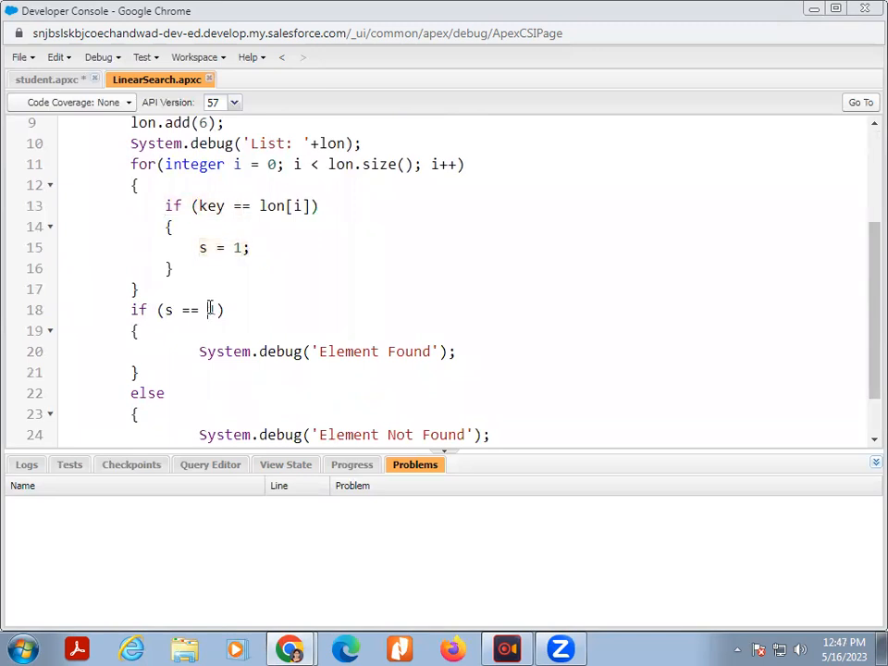
scroll("down", 3)
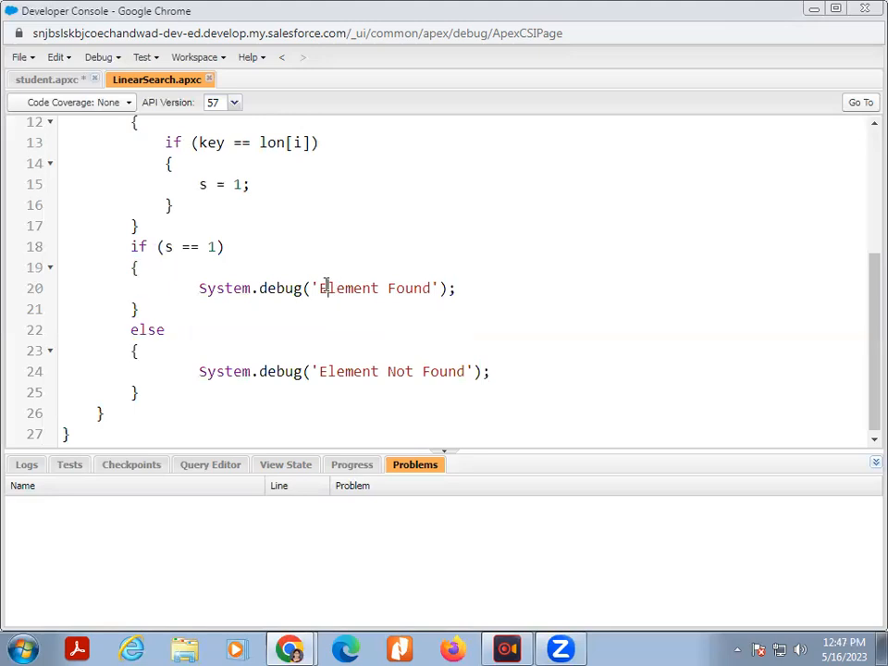
mouse_move(429, 429)
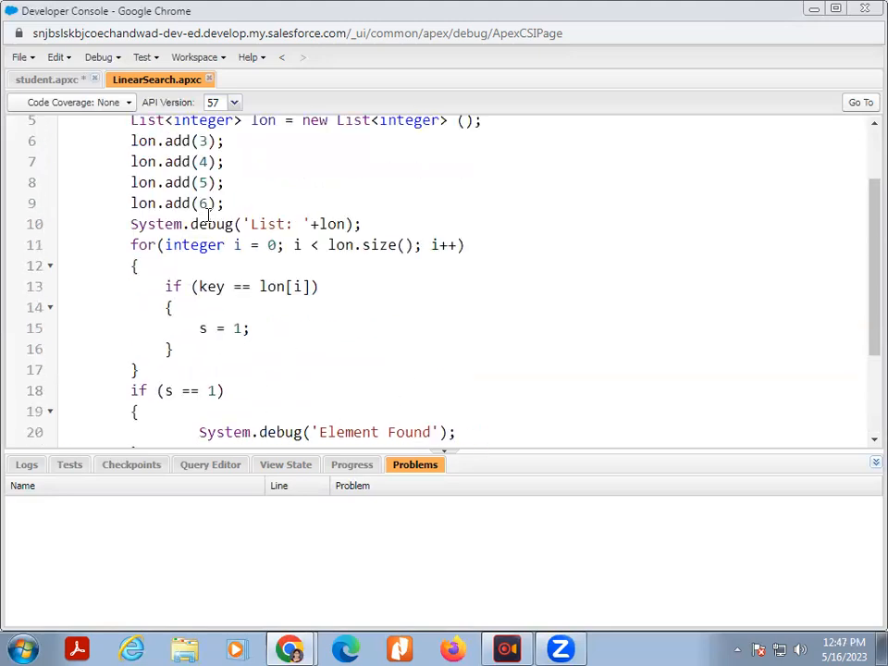
Execute LinearSearch.demo(3); as anonymous Apex from the Debug menu.
left_click(100, 55)
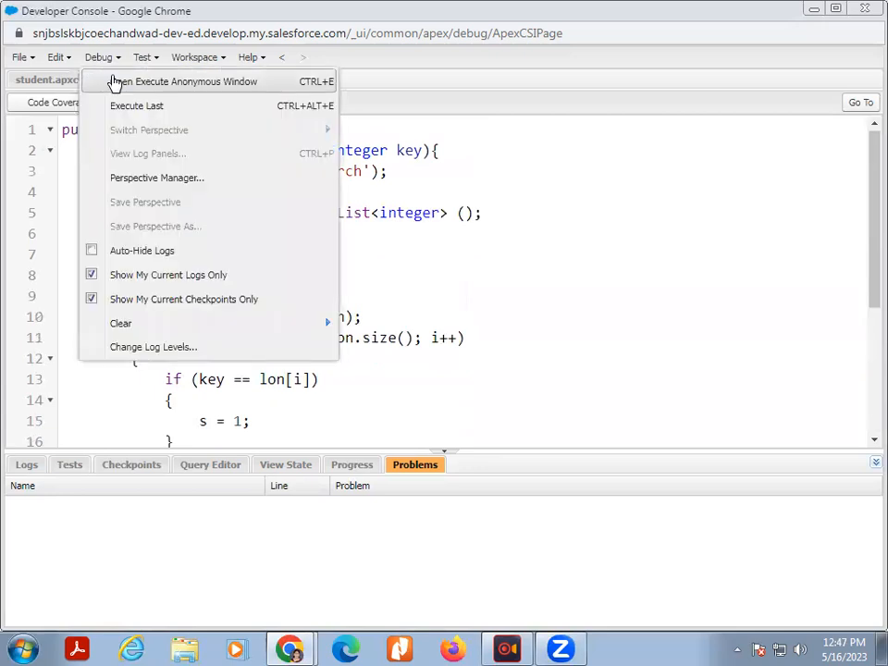
mouse_move(156, 178)
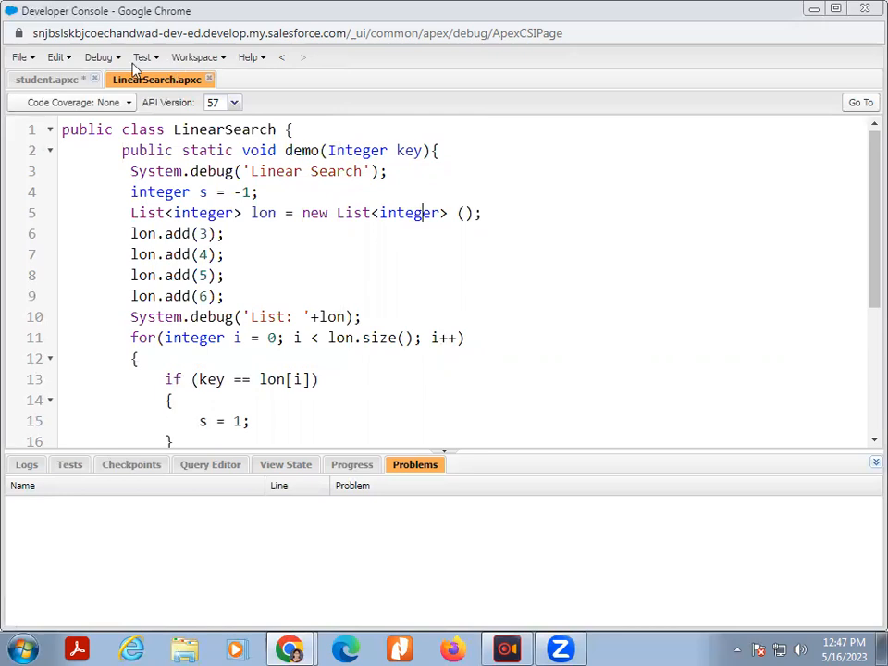
left_click(100, 55)
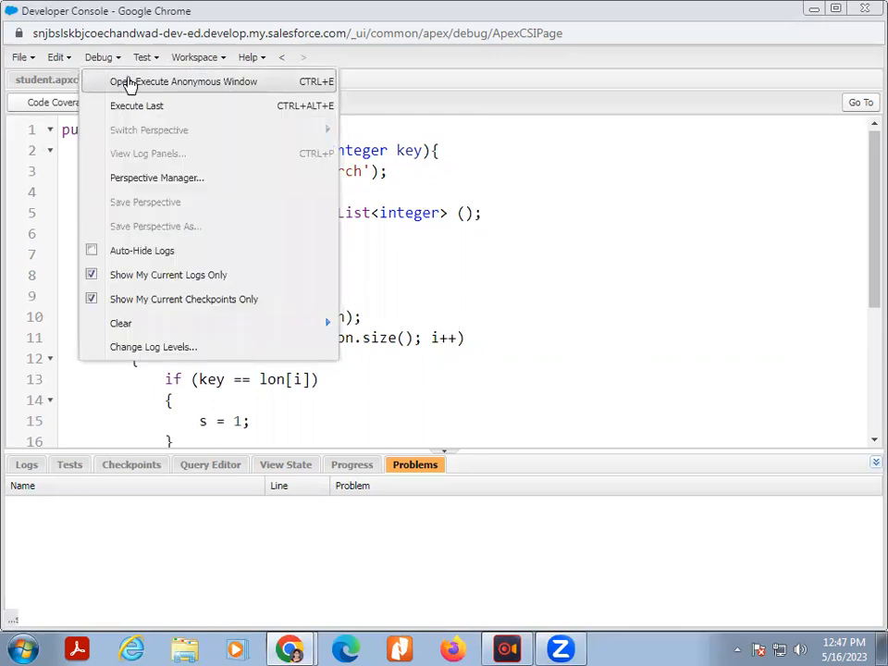
left_click(181, 81)
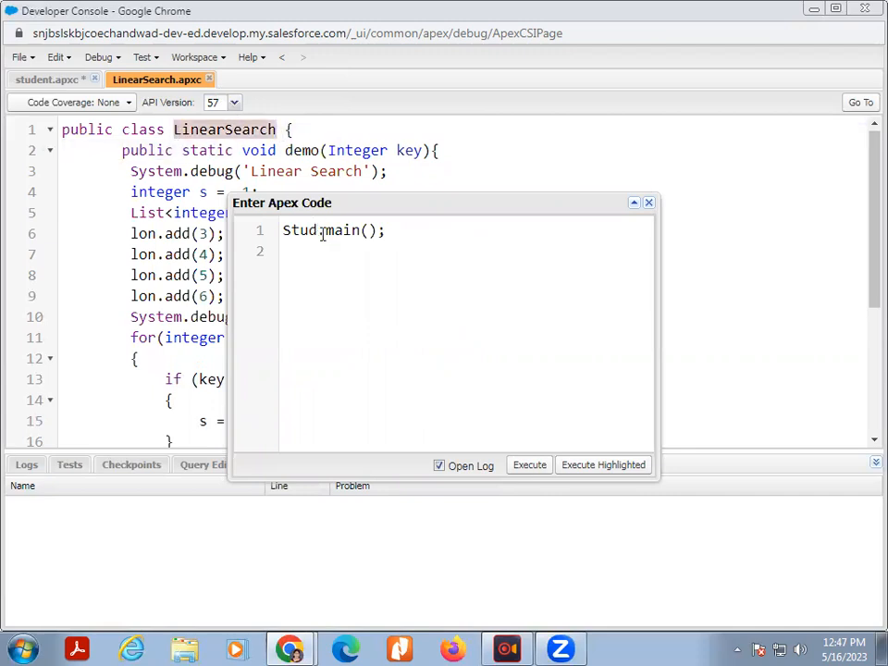
type("LinearSearch")
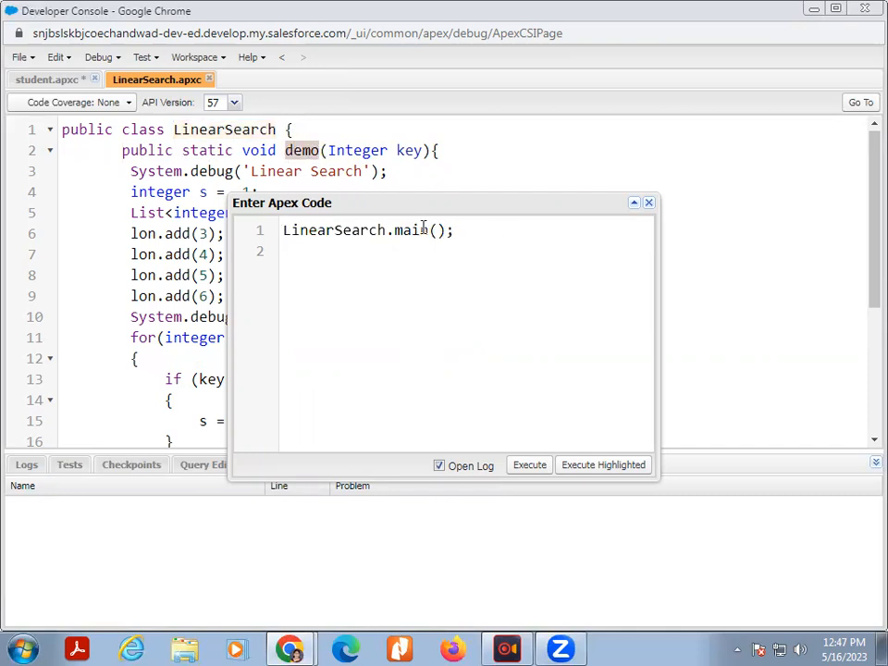
type("demo")
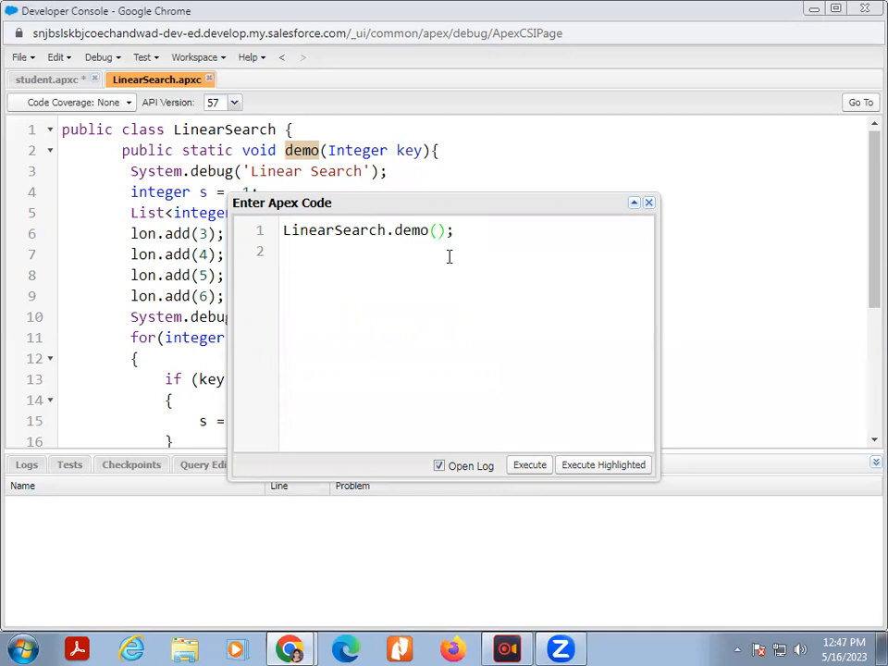
type("3")
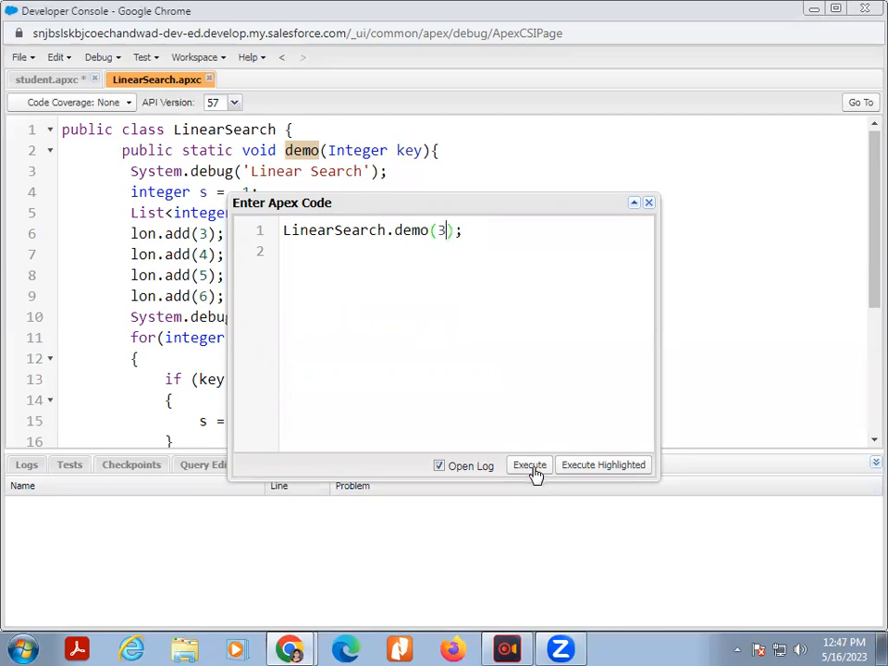
left_click(529, 464)
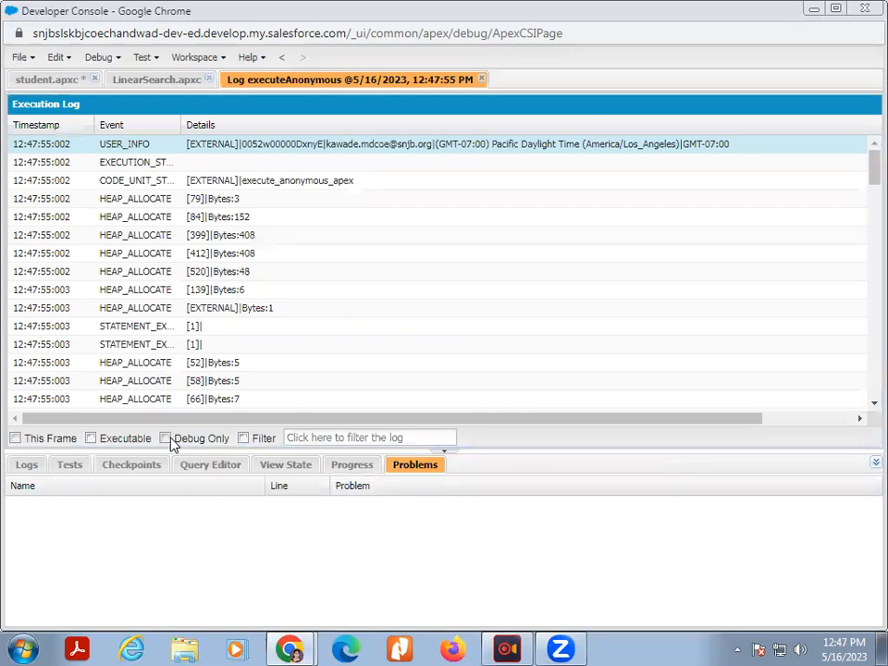
Filter the log to Debug Only, review the Linear Search and Element Found lines, return to LinearSearch.
left_click(167, 436)
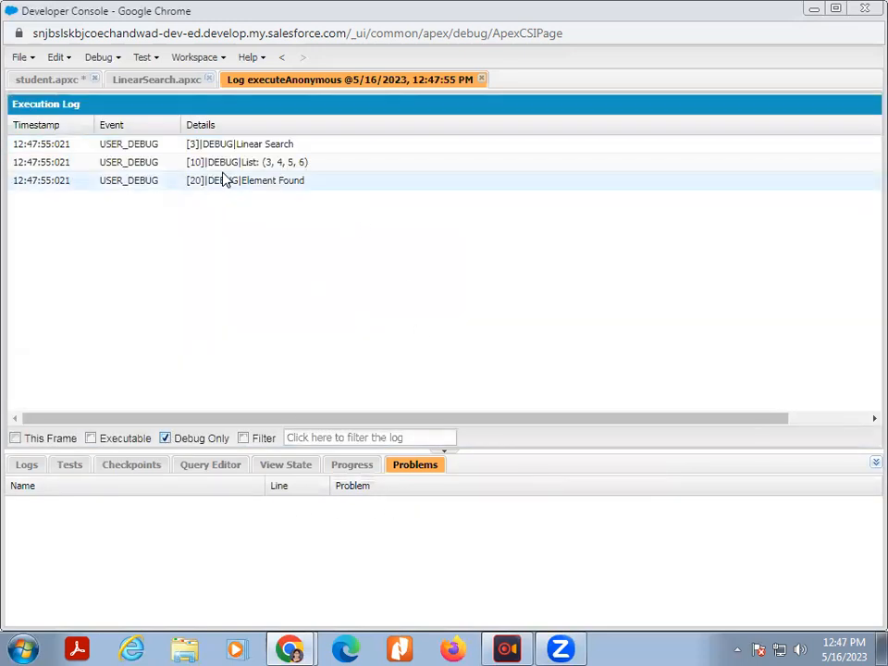
left_click(241, 144)
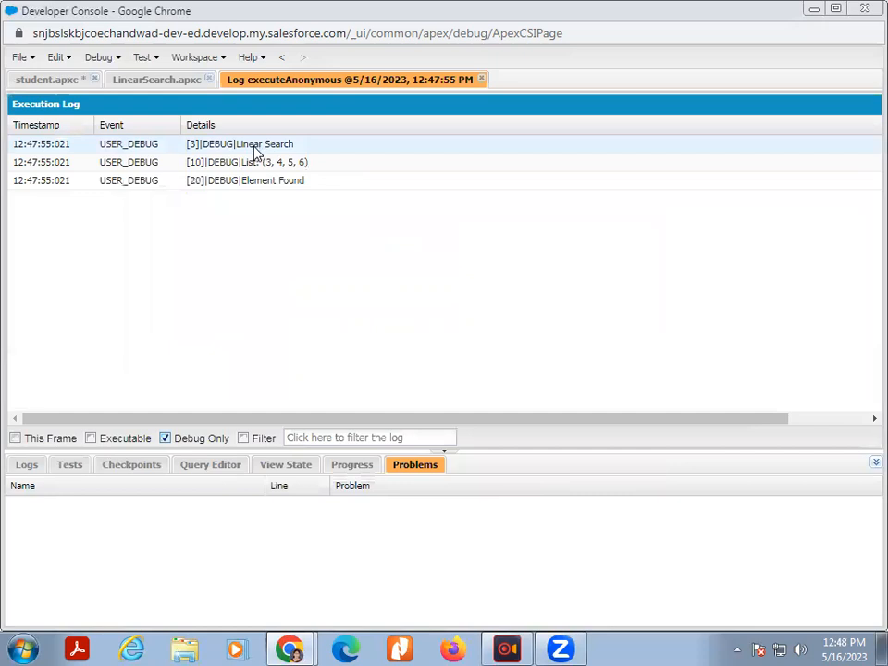
left_click(263, 181)
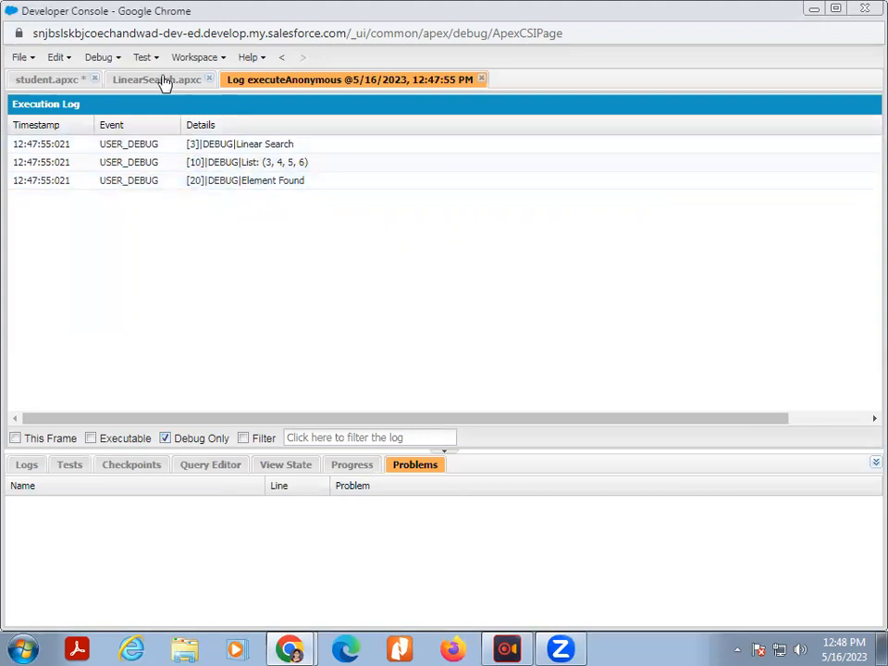
left_click(155, 80)
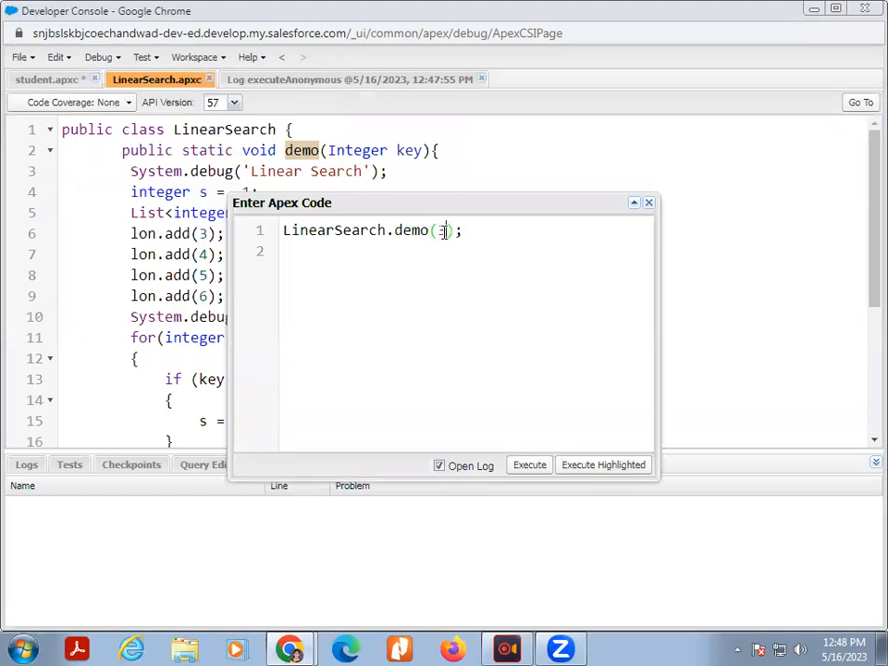
Rerun LinearSearch.demo with key 11 and filter its log to Debug Only showing Element Not Found.
type("11")
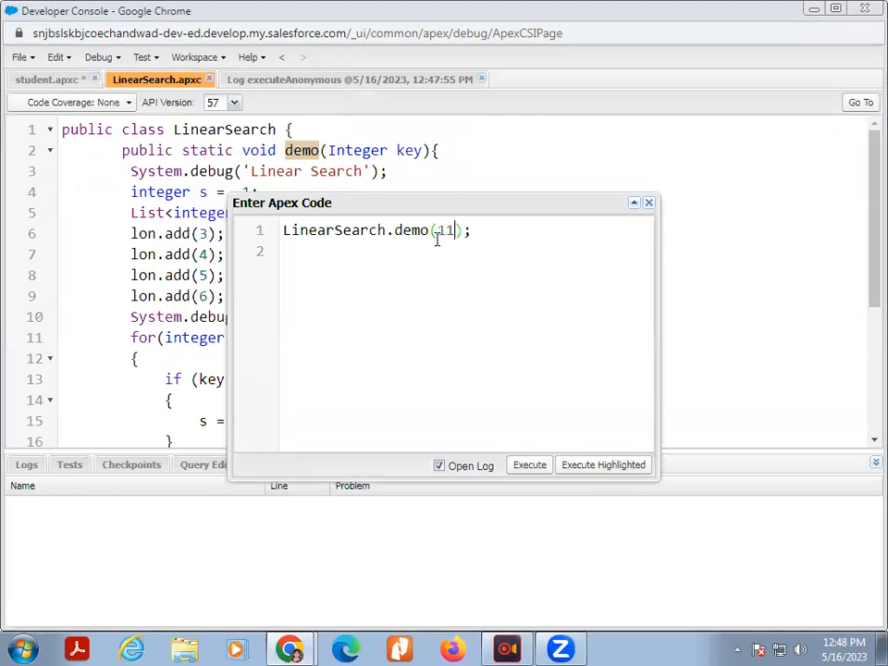
left_click(529, 464)
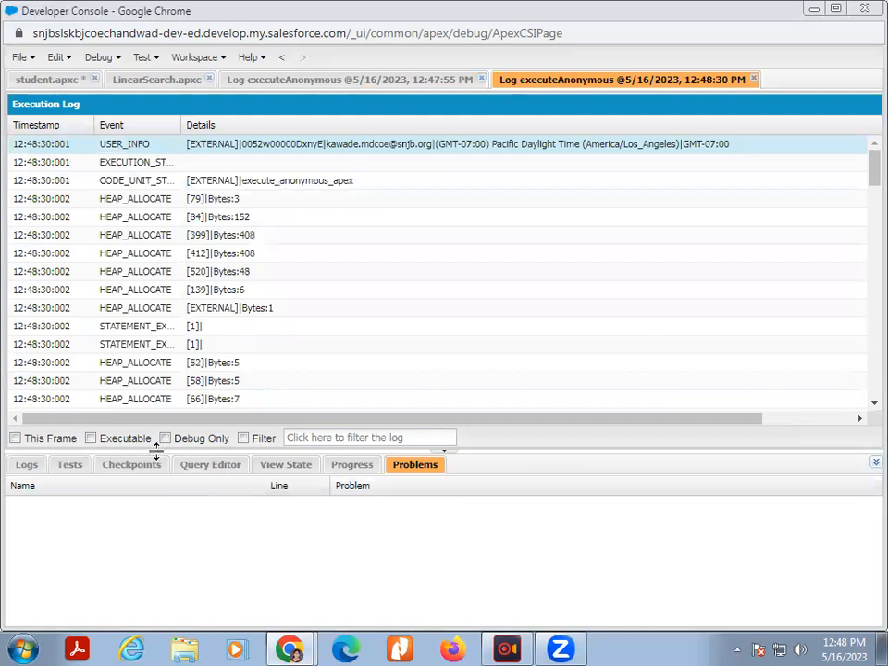
left_click(164, 436)
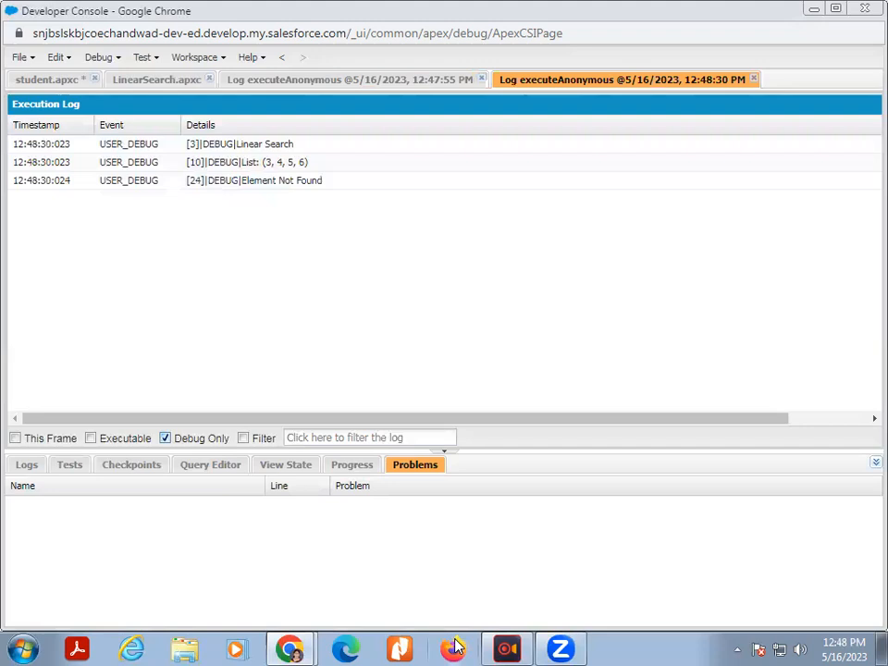
mouse_move(290, 648)
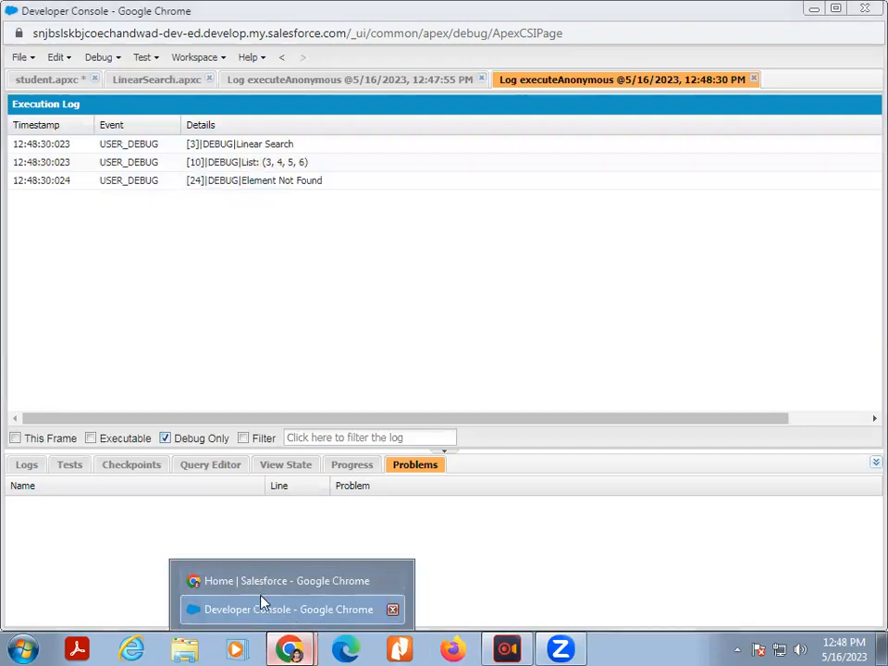